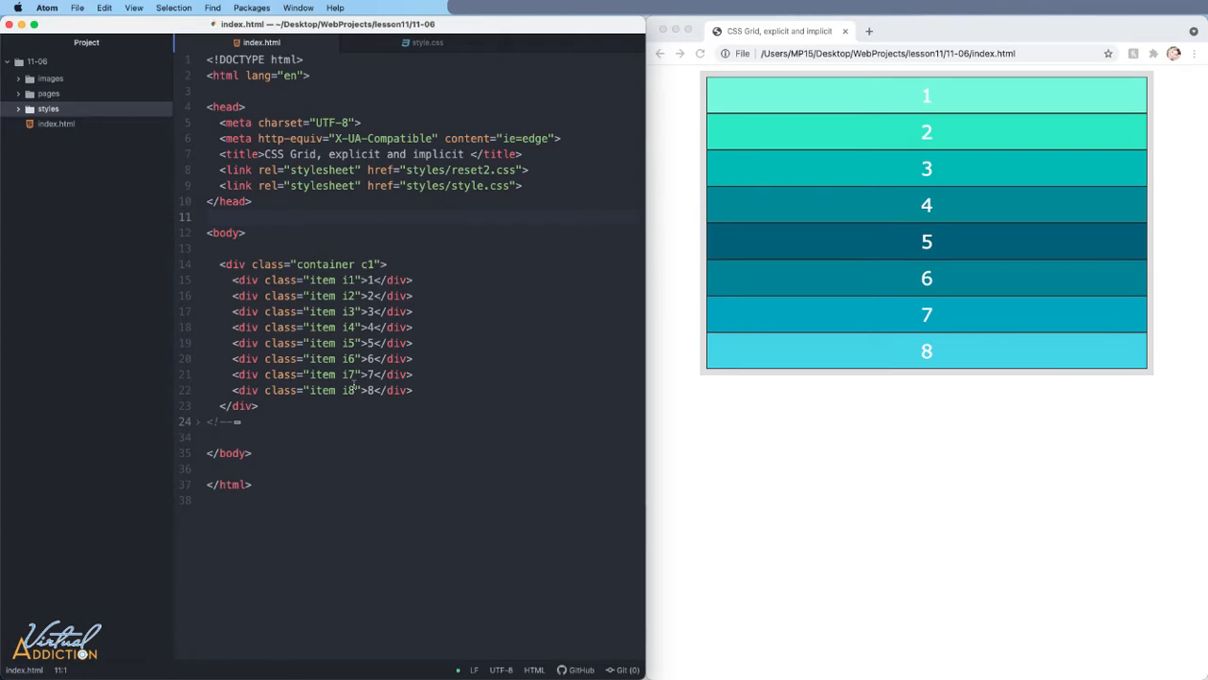
- Switch to style.css and place the caret below the .container rule
left_click(427, 42)
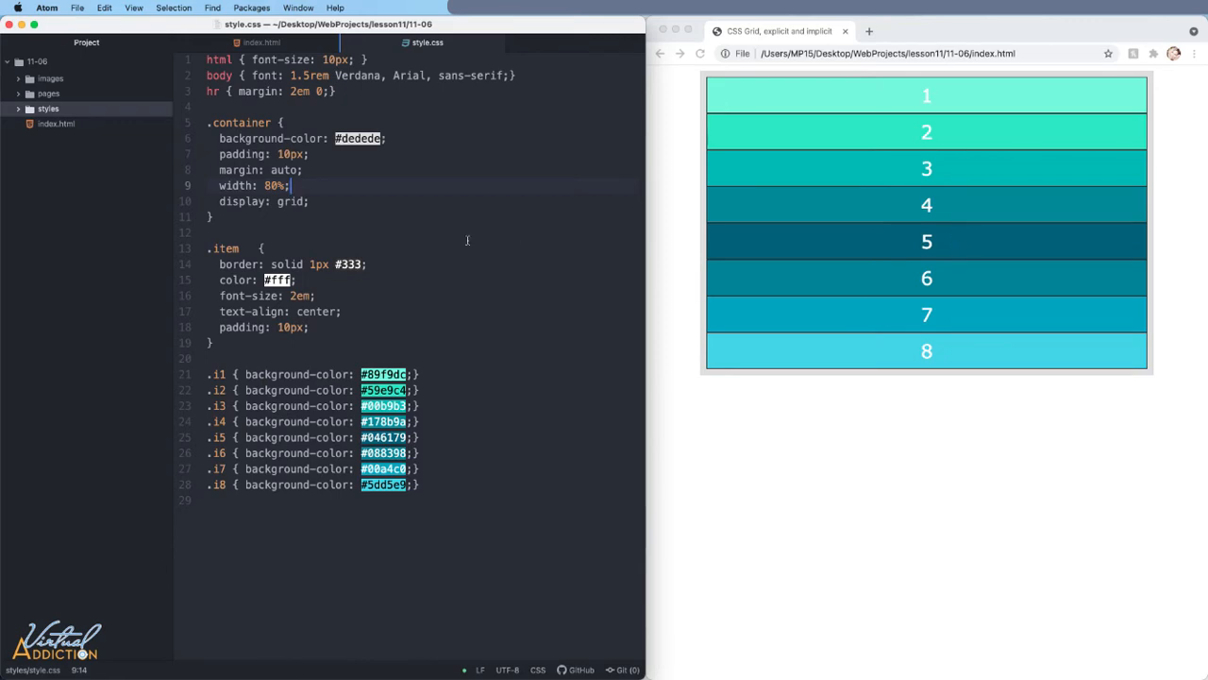
left_click(215, 217)
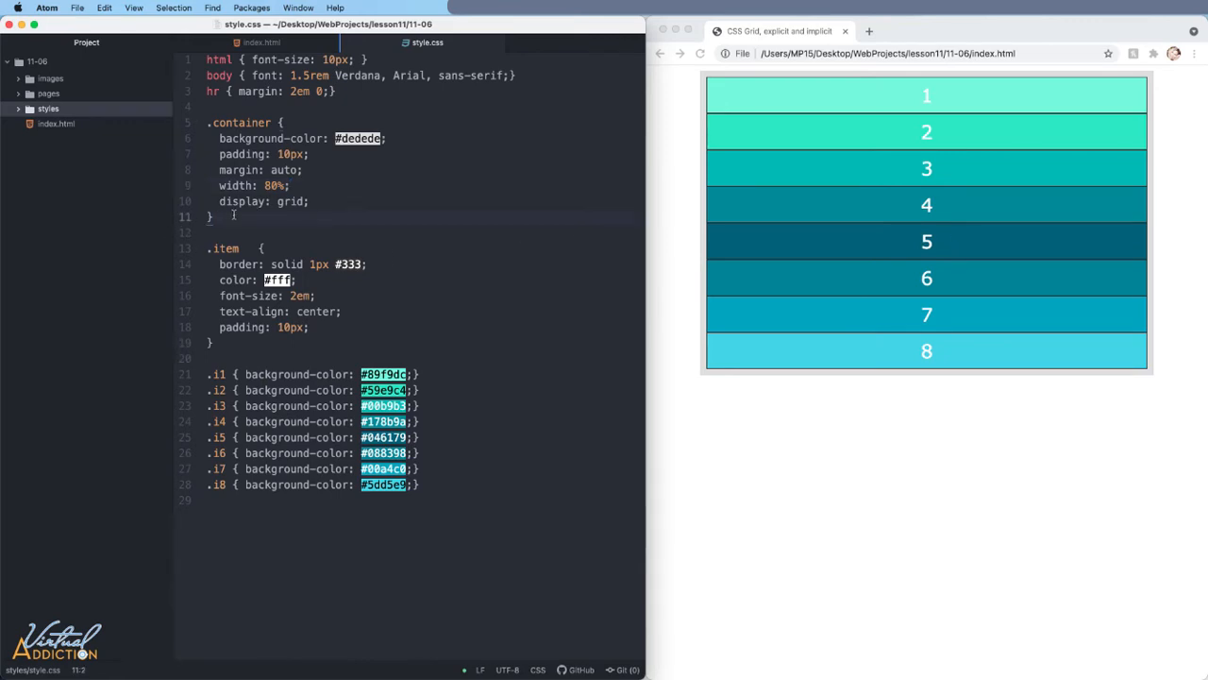
- Add a .c1 rule with grid-template-columns: repeat(3, 150px) and grid-template-rows: 150px
type(".c1 {")
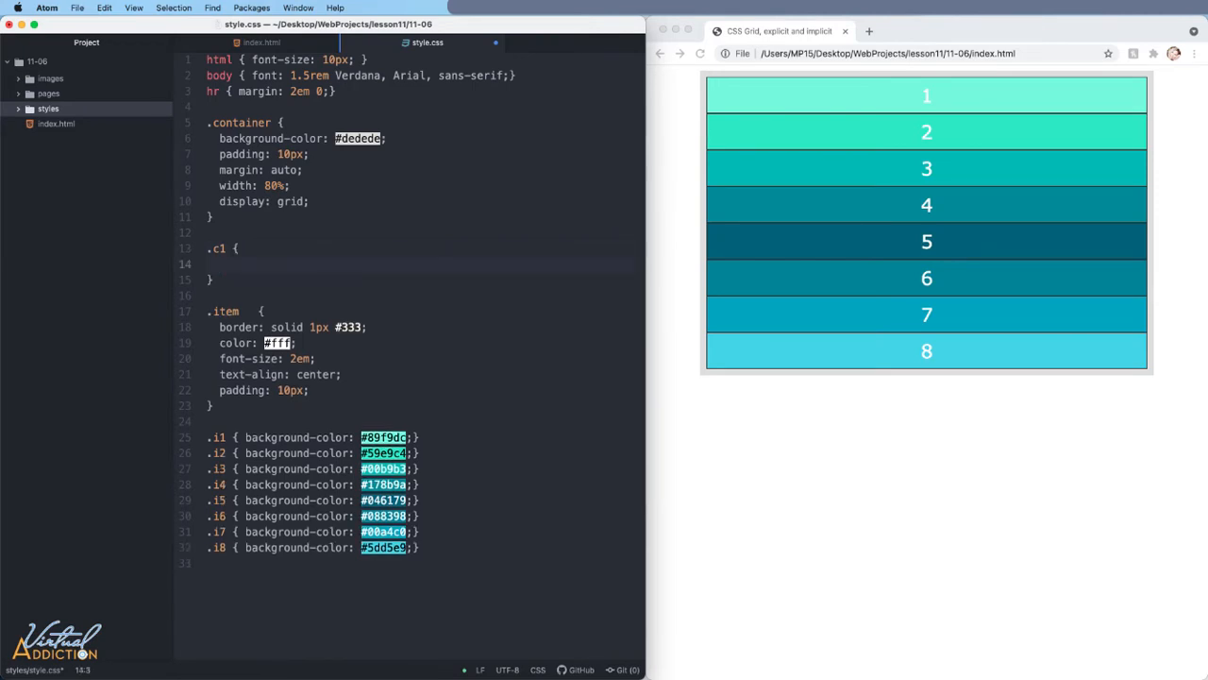
type("grid-template-columns: repeat")
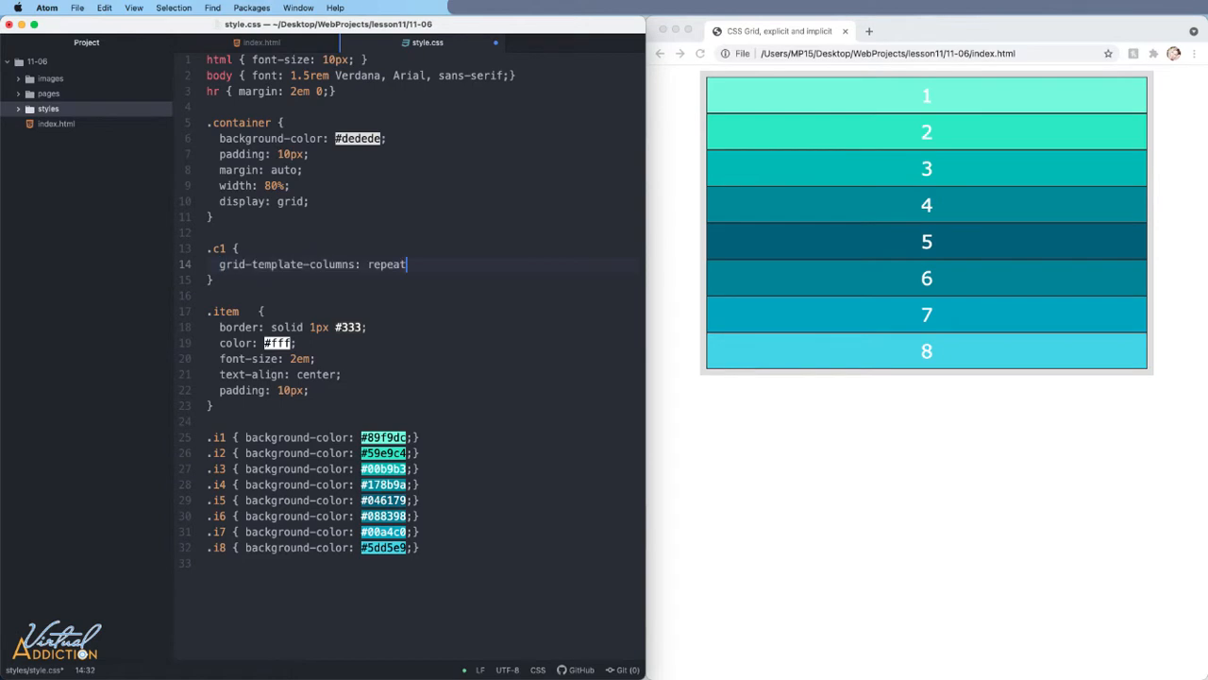
type("()")
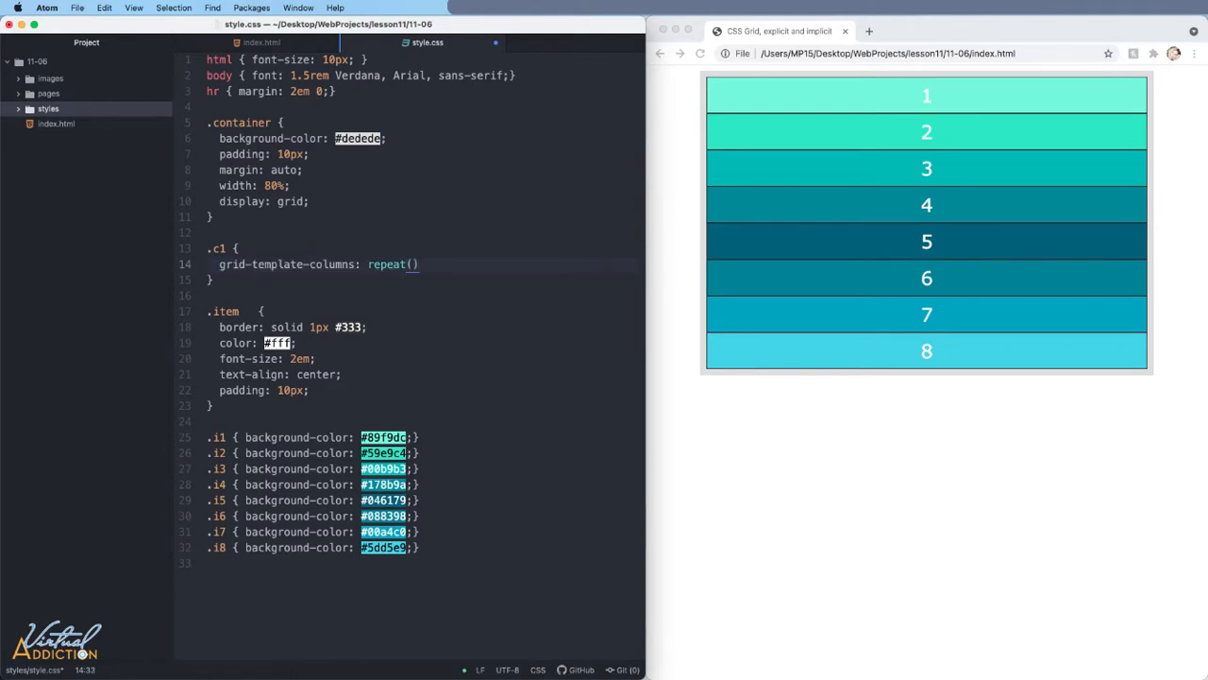
type("3")
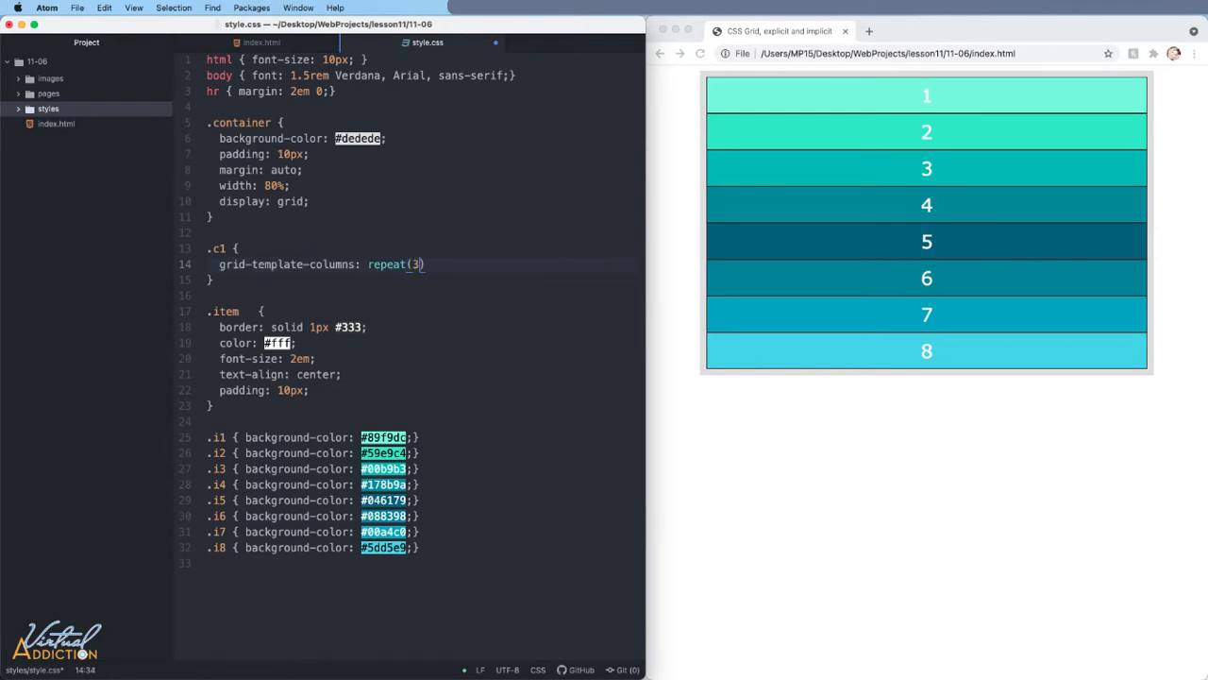
type(", 150px")
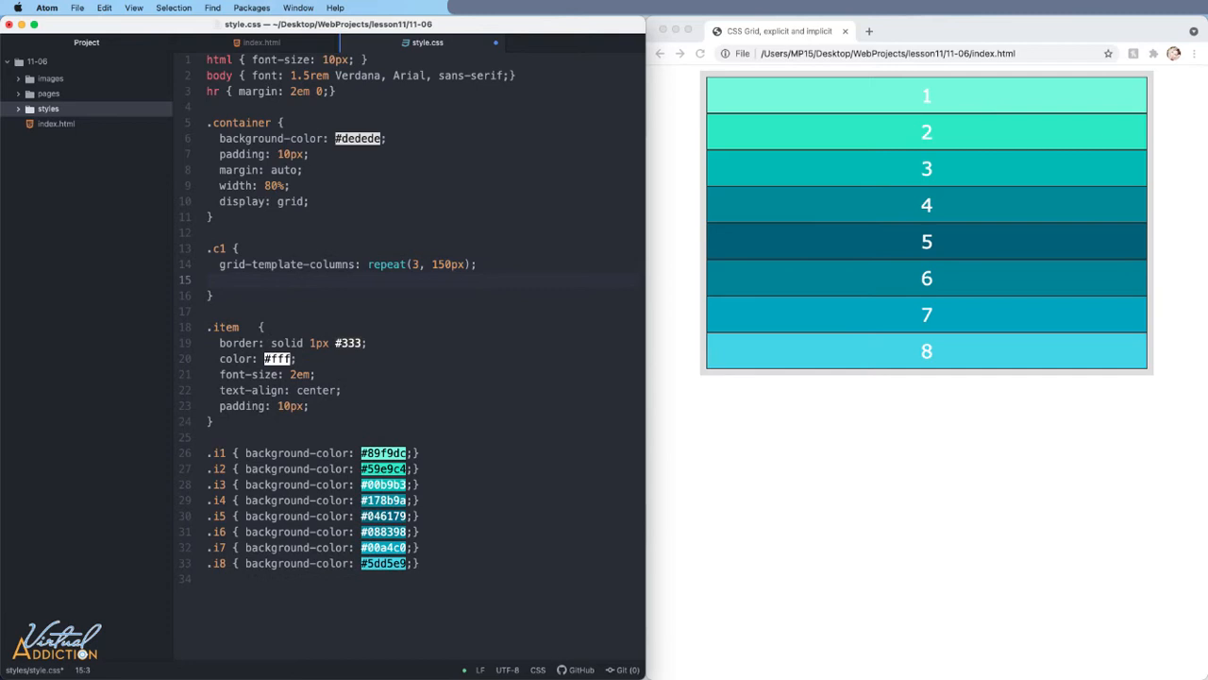
type("grid-template-rows: 150px")
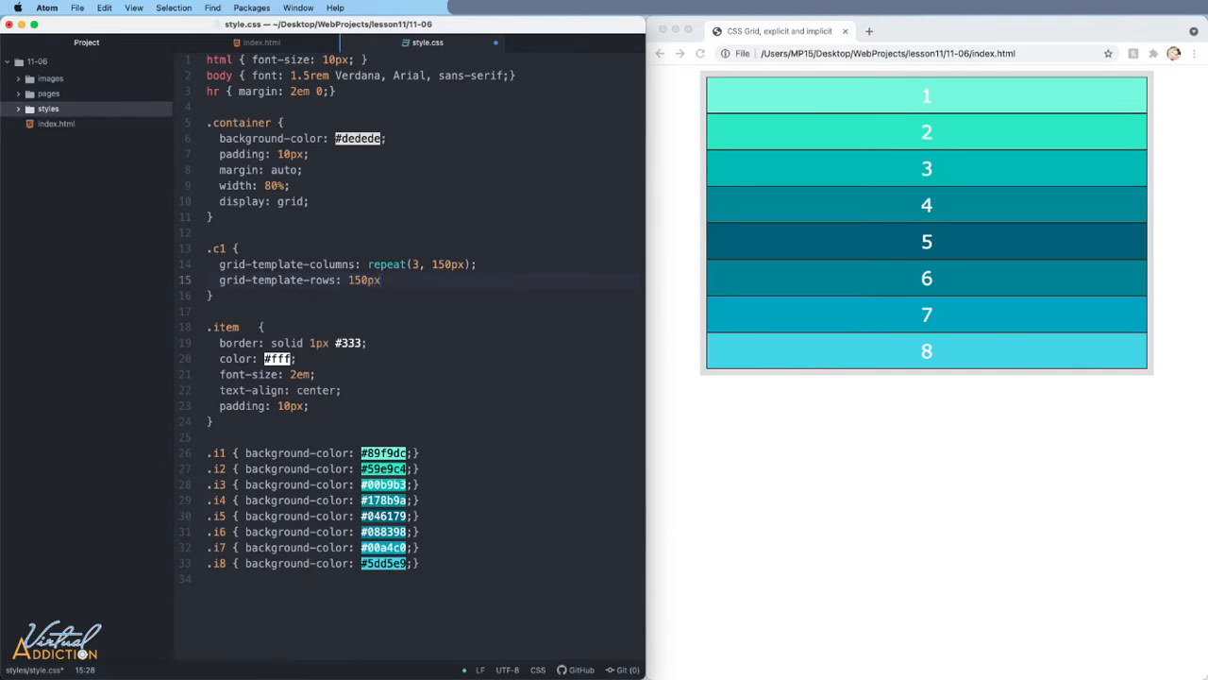
type(";")
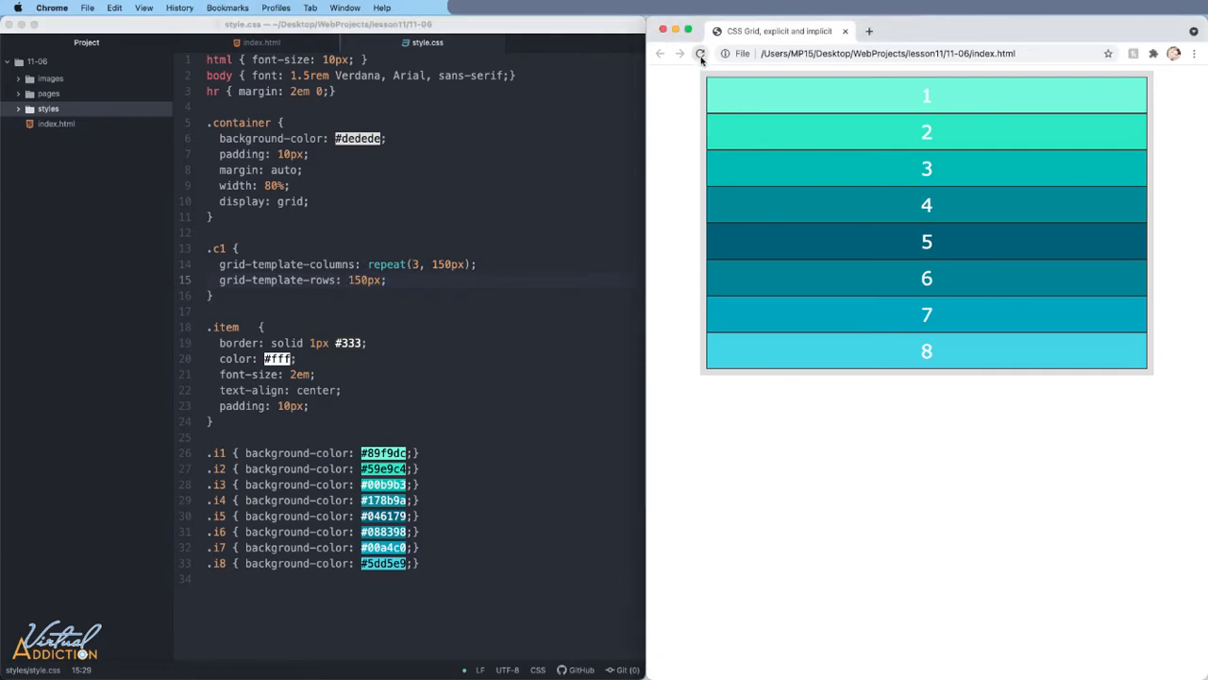
- Reload index.html in Chrome to see the three-column grid
left_click(701, 53)
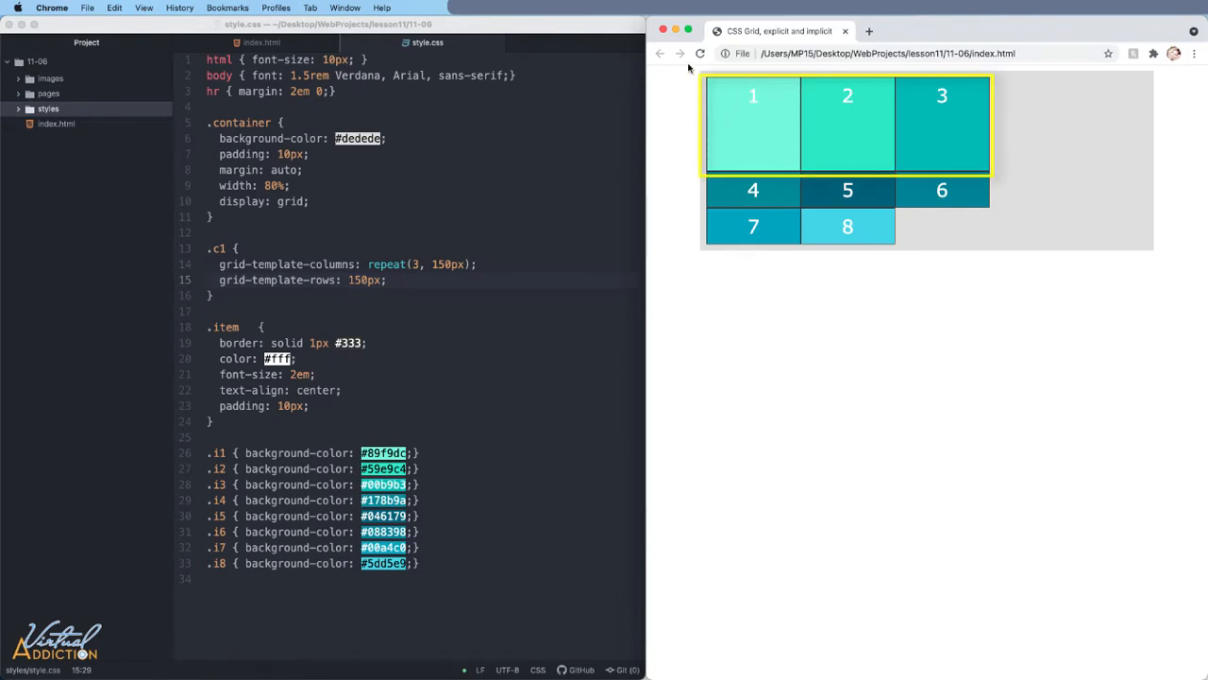
mouse_move(830, 143)
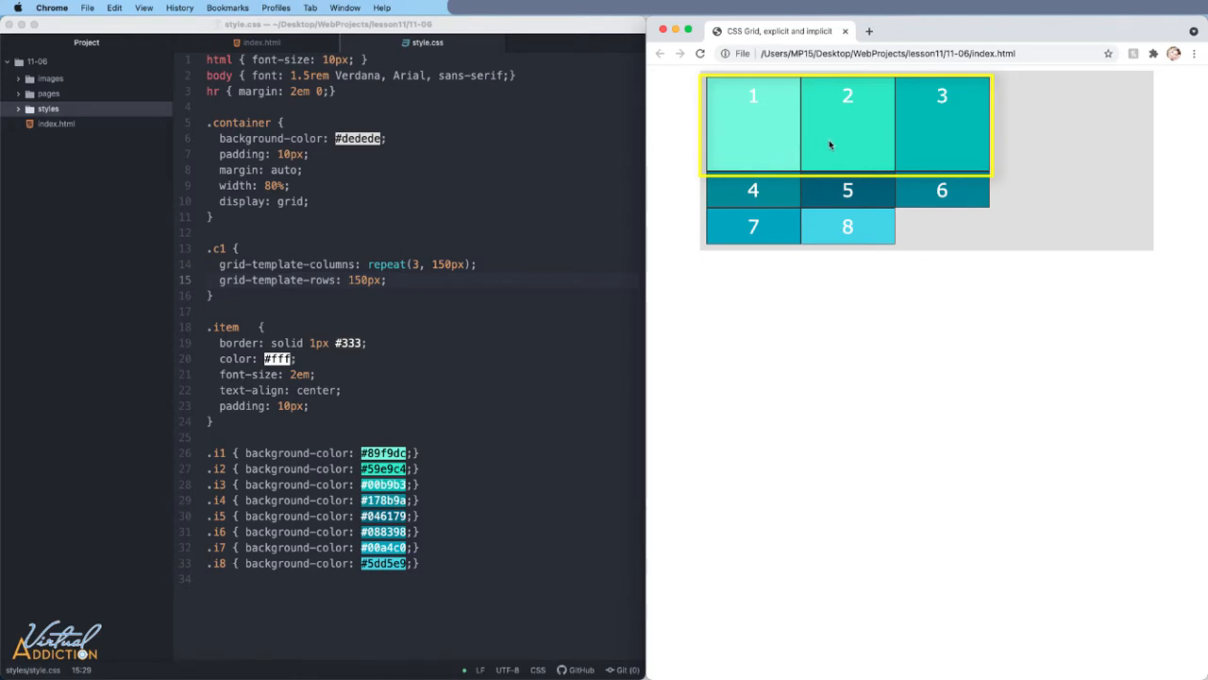
mouse_move(774, 111)
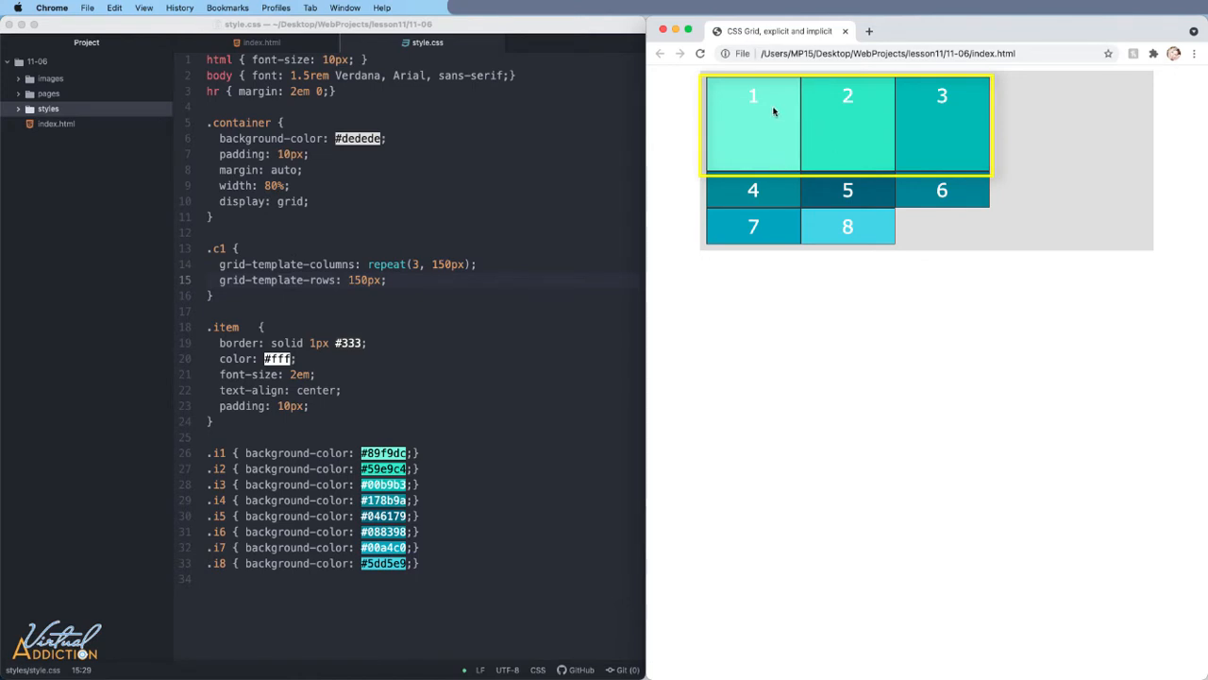
mouse_move(870, 134)
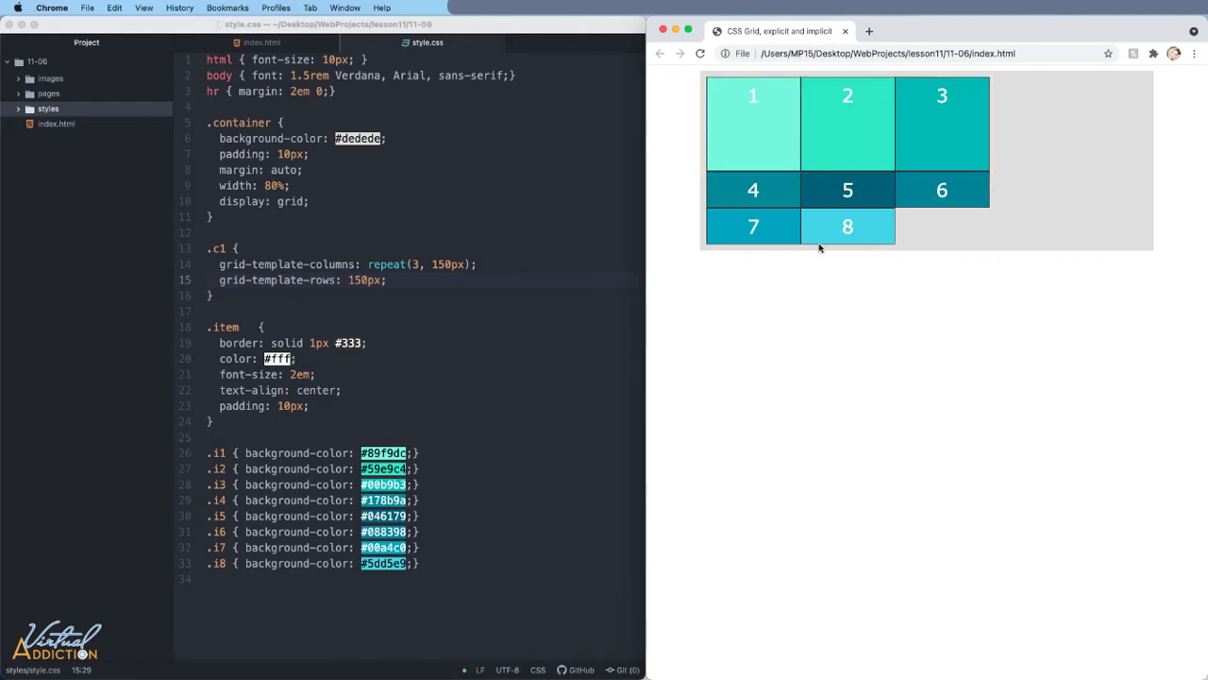
mouse_move(840, 238)
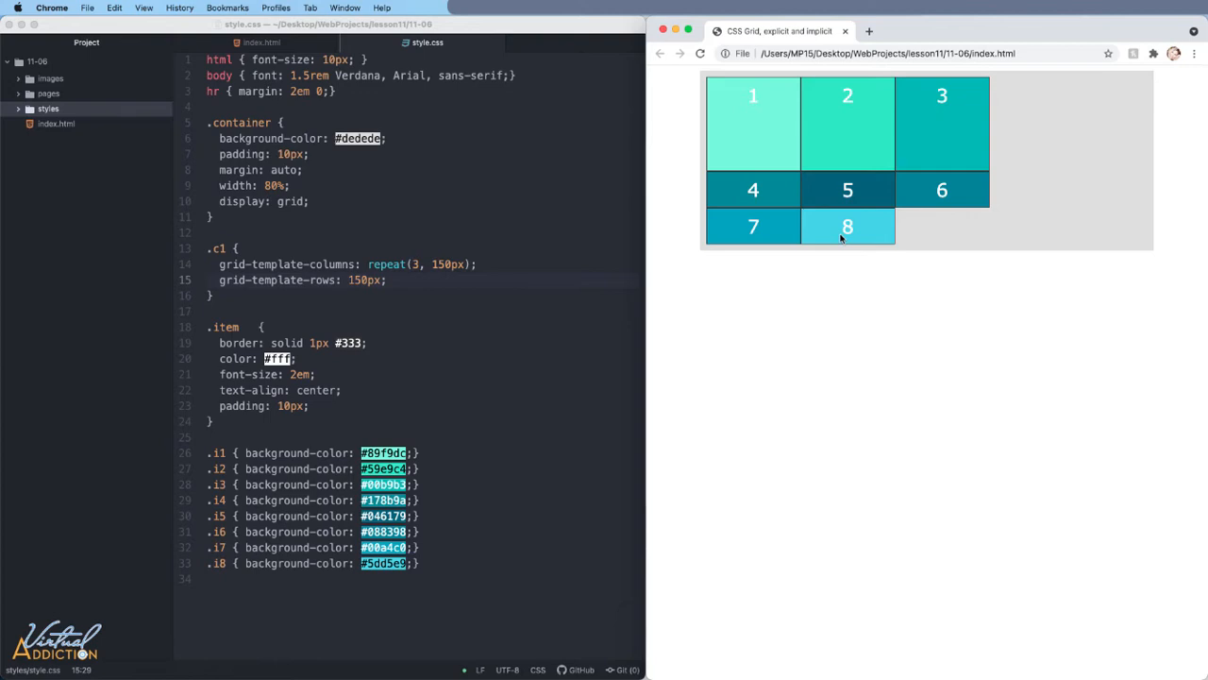
mouse_move(777, 230)
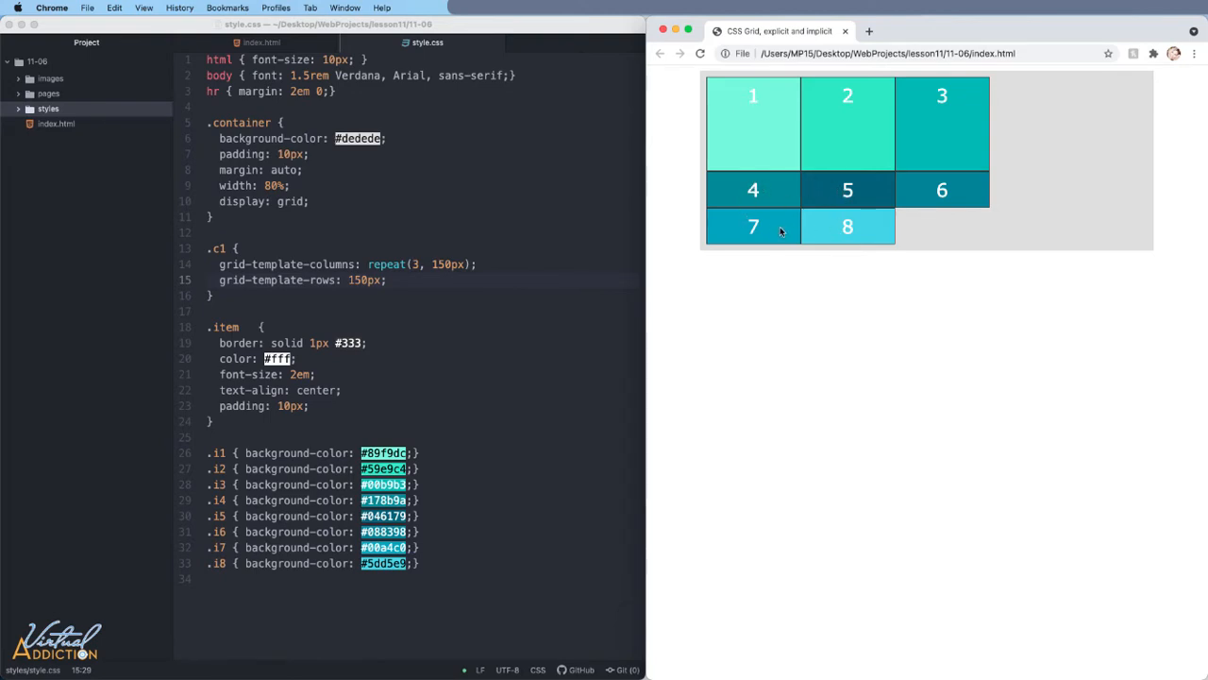
mouse_move(782, 207)
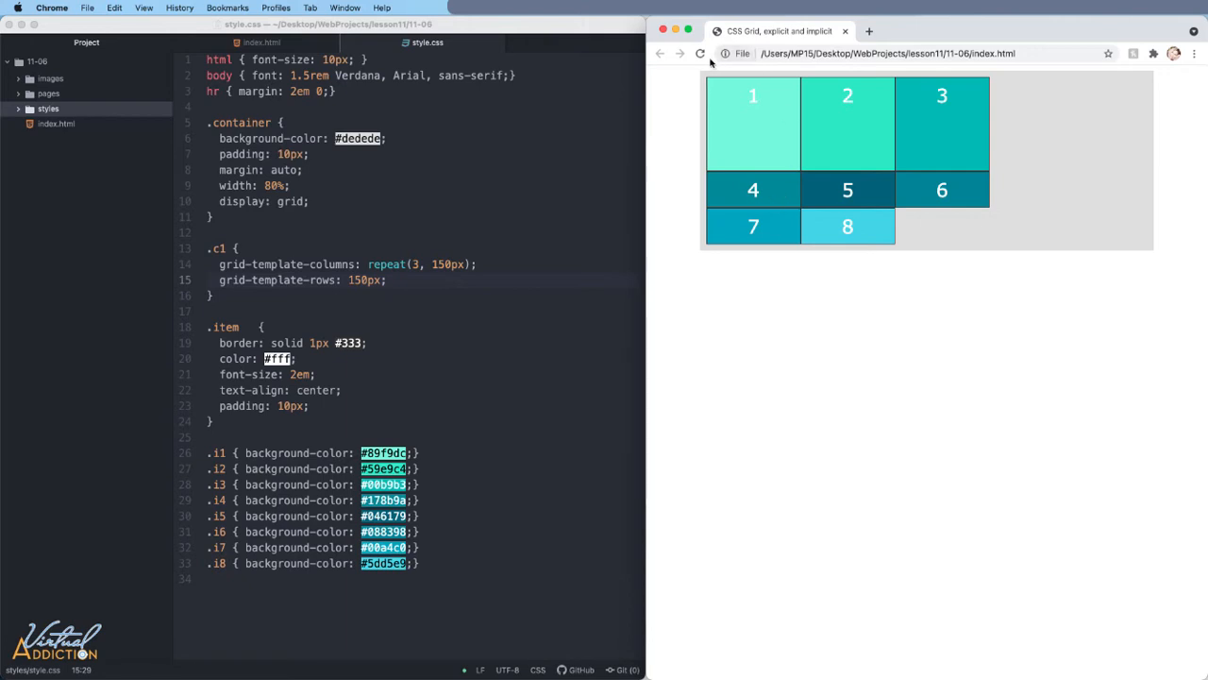
mouse_move(842, 121)
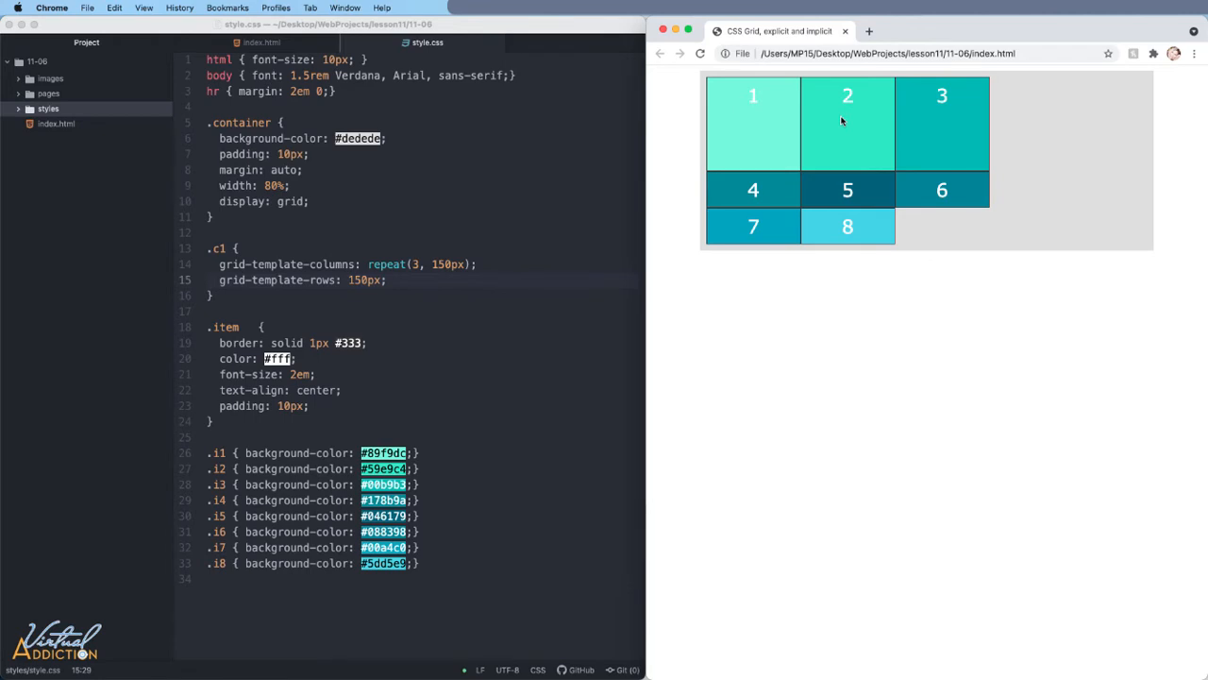
mouse_move(831, 204)
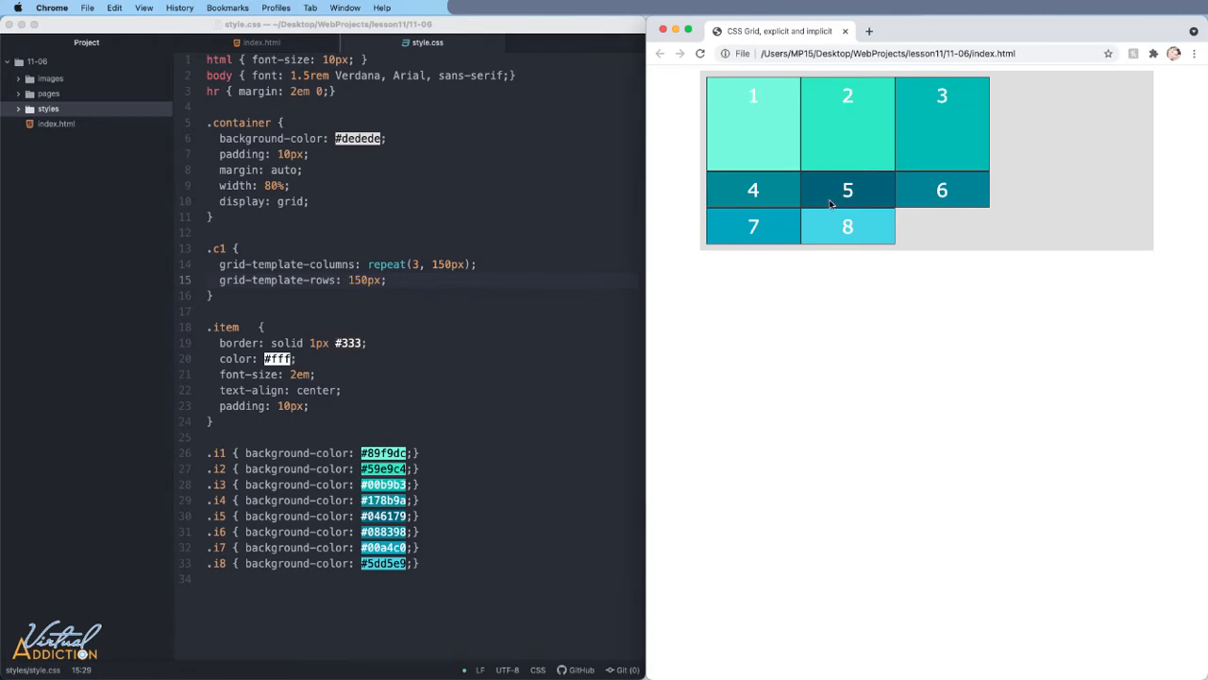
mouse_move(840, 206)
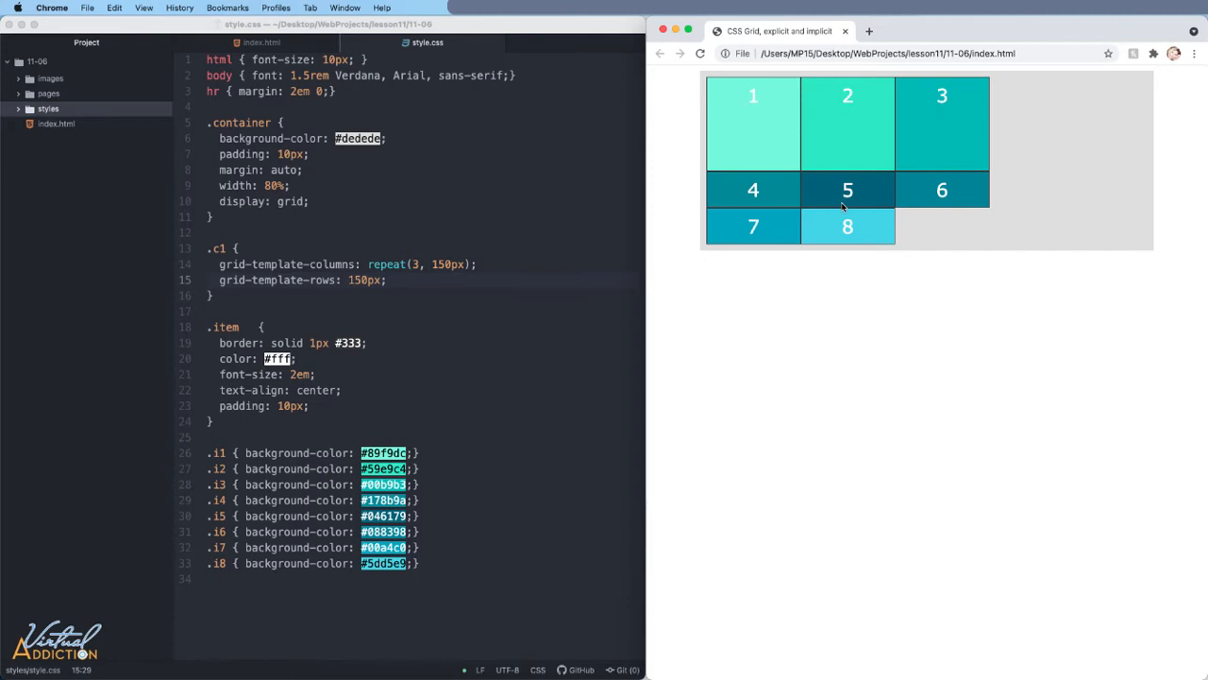
mouse_move(989, 226)
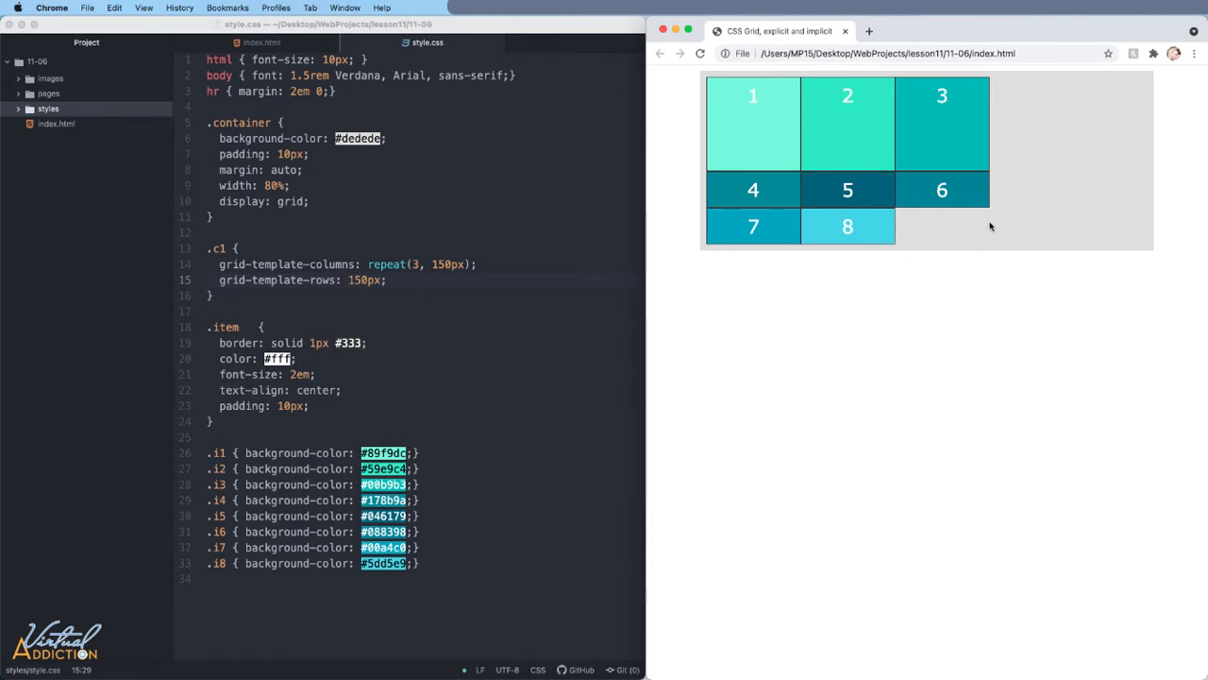
right_click(989, 227)
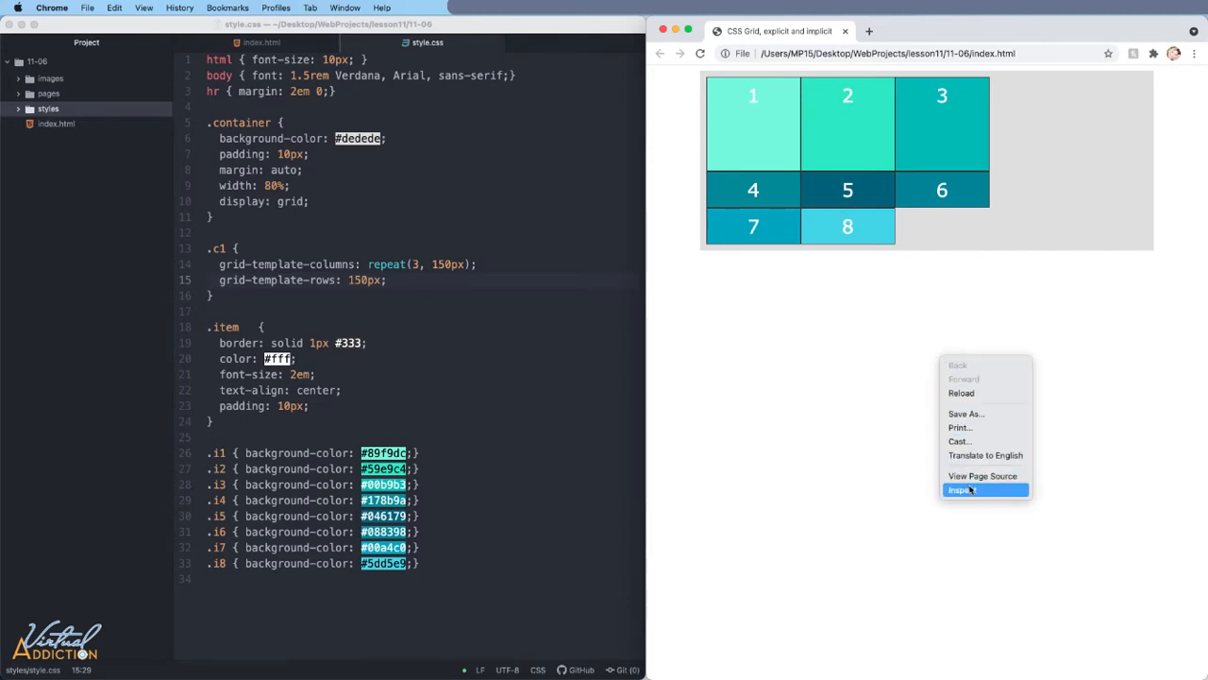
left_click(963, 488)
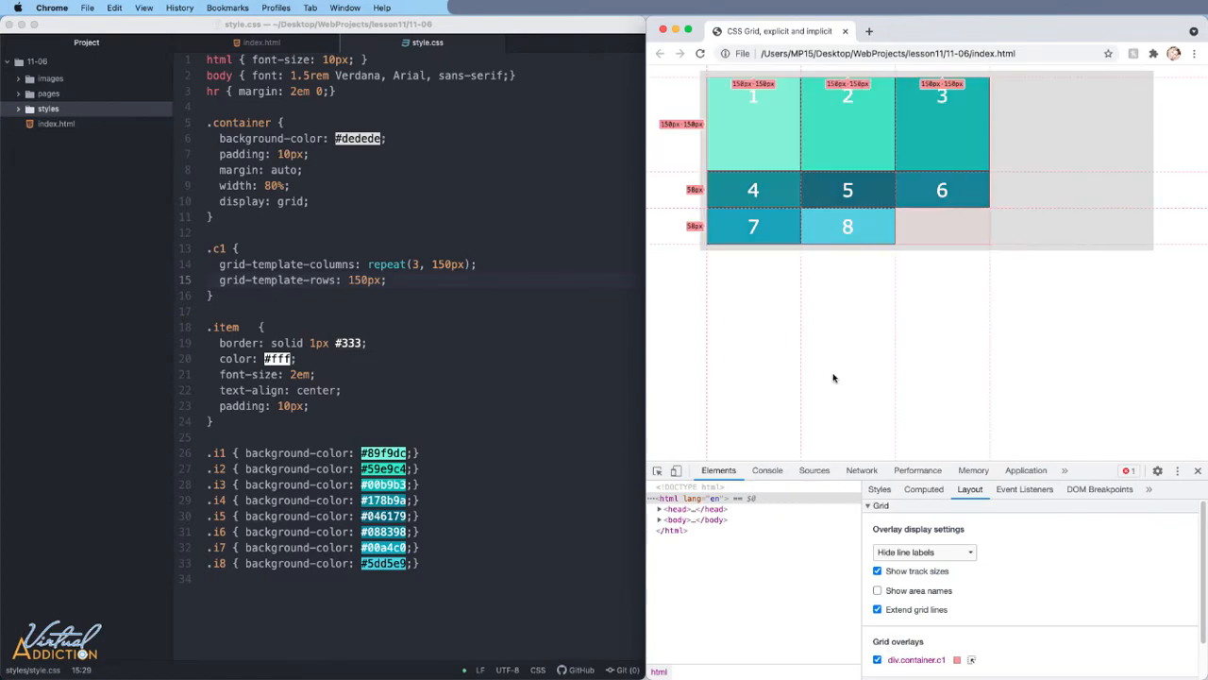
mouse_move(687, 132)
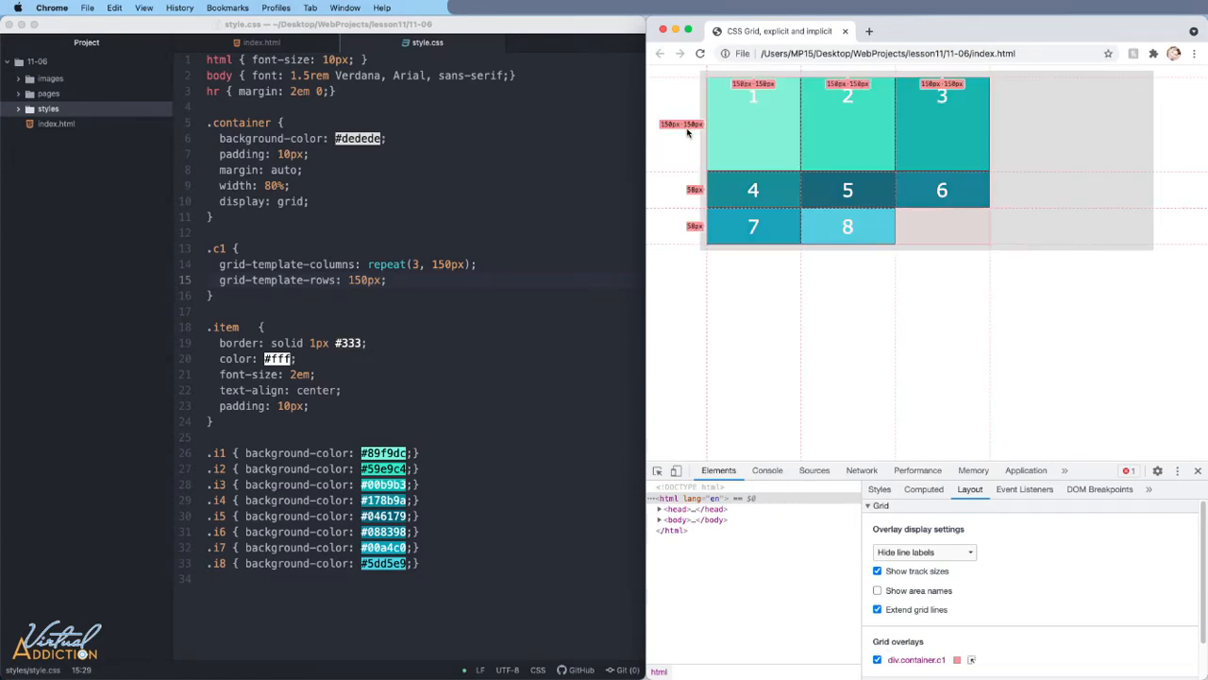
mouse_move(702, 144)
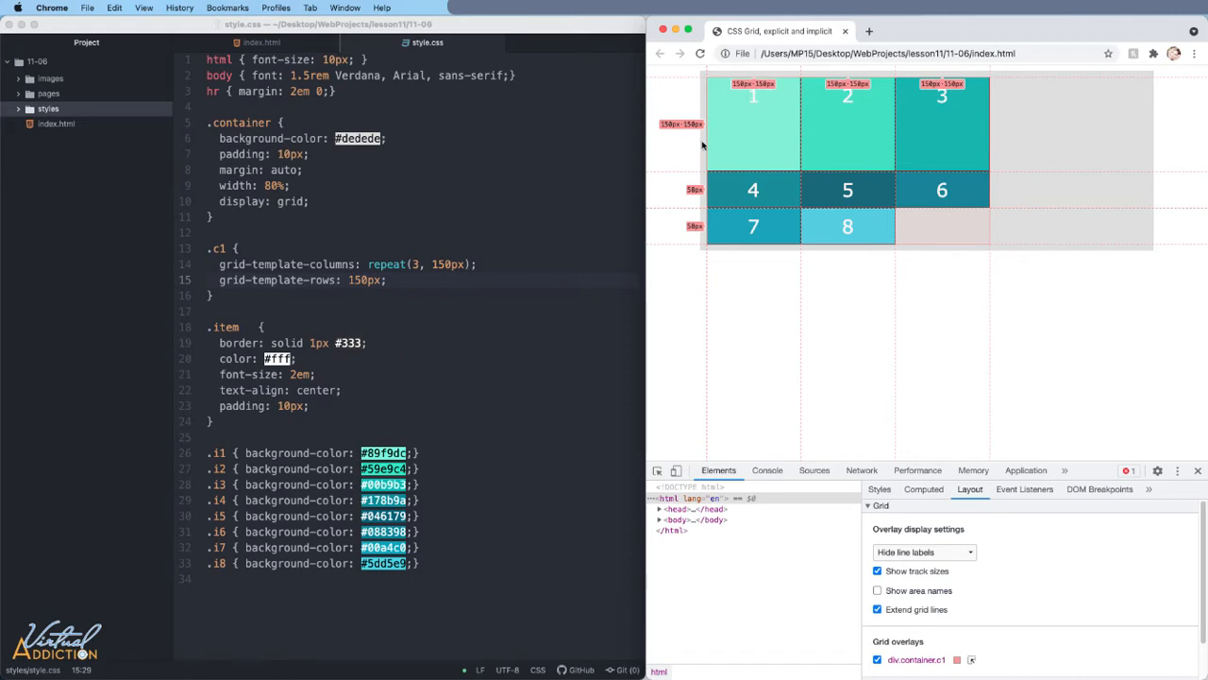
mouse_move(944, 125)
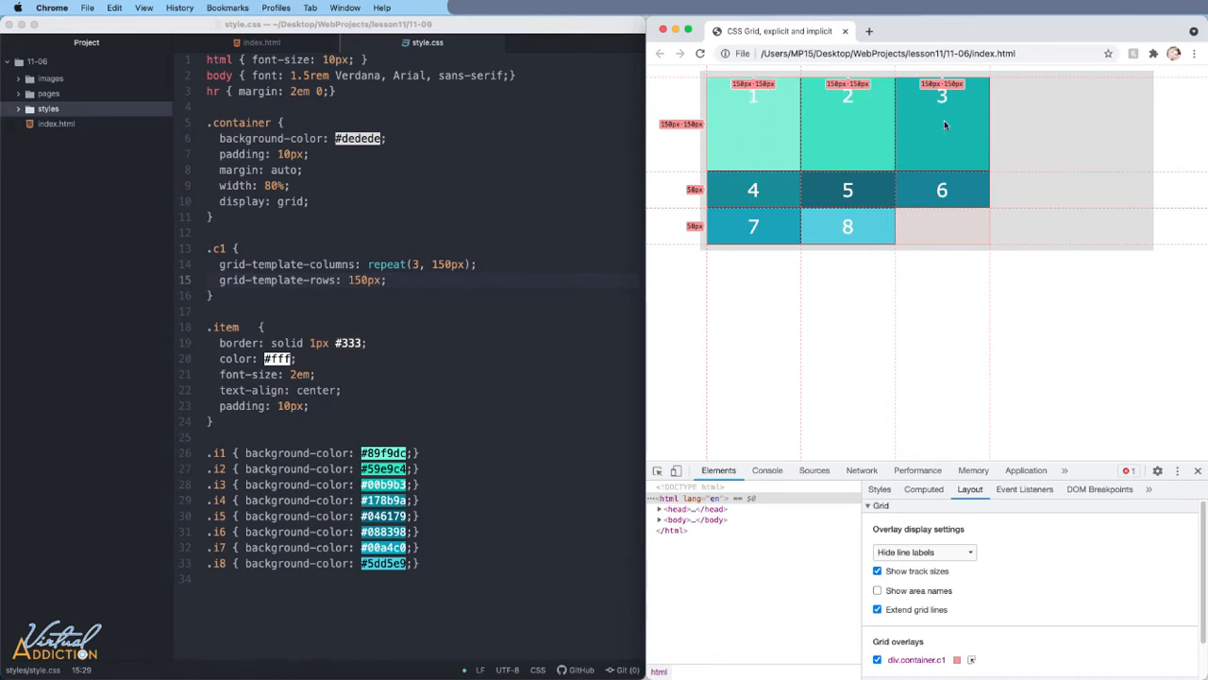
mouse_move(774, 185)
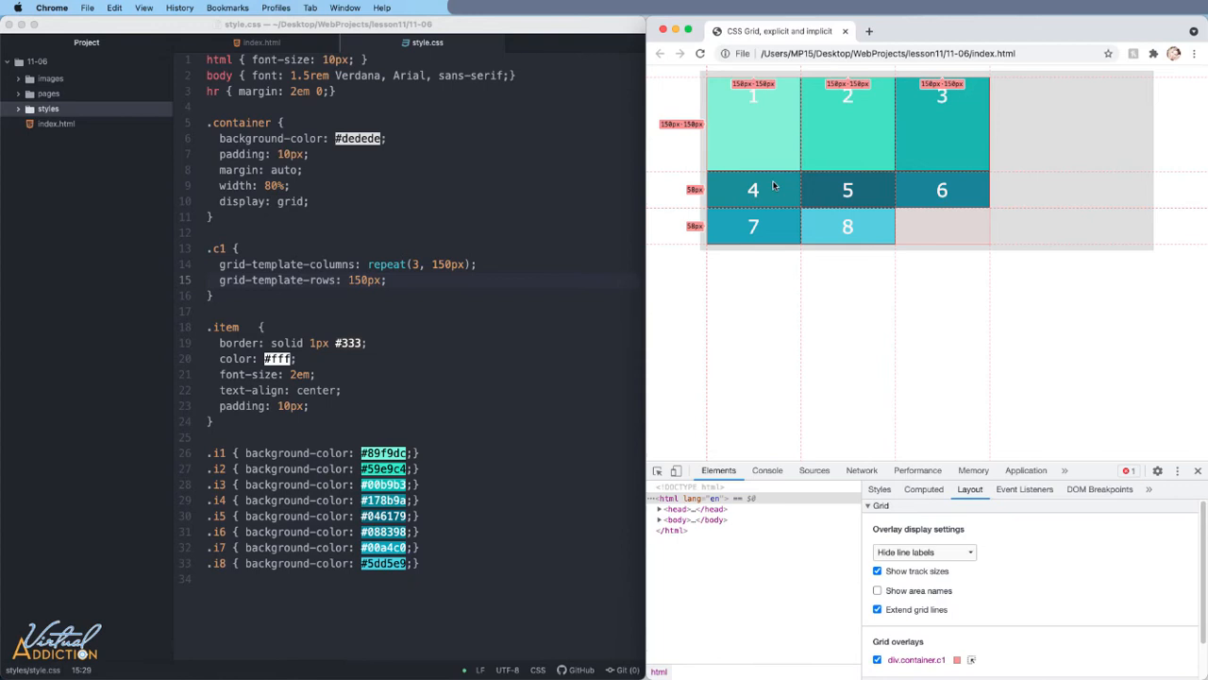
mouse_move(891, 274)
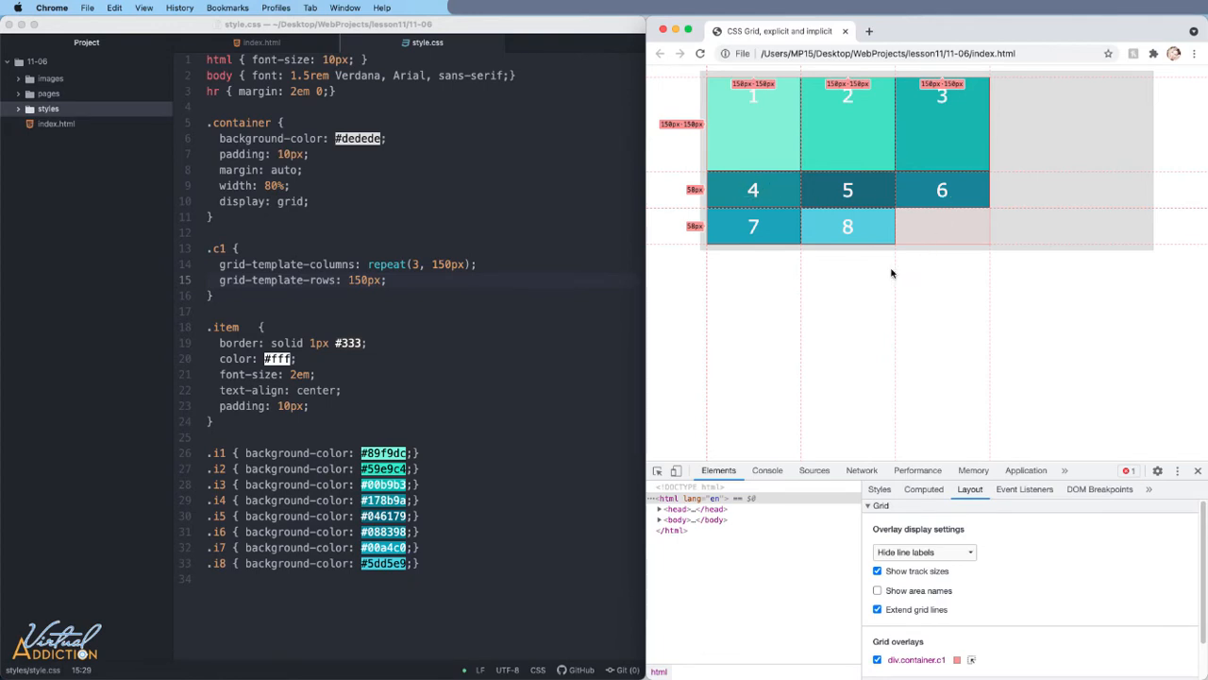
mouse_move(985, 189)
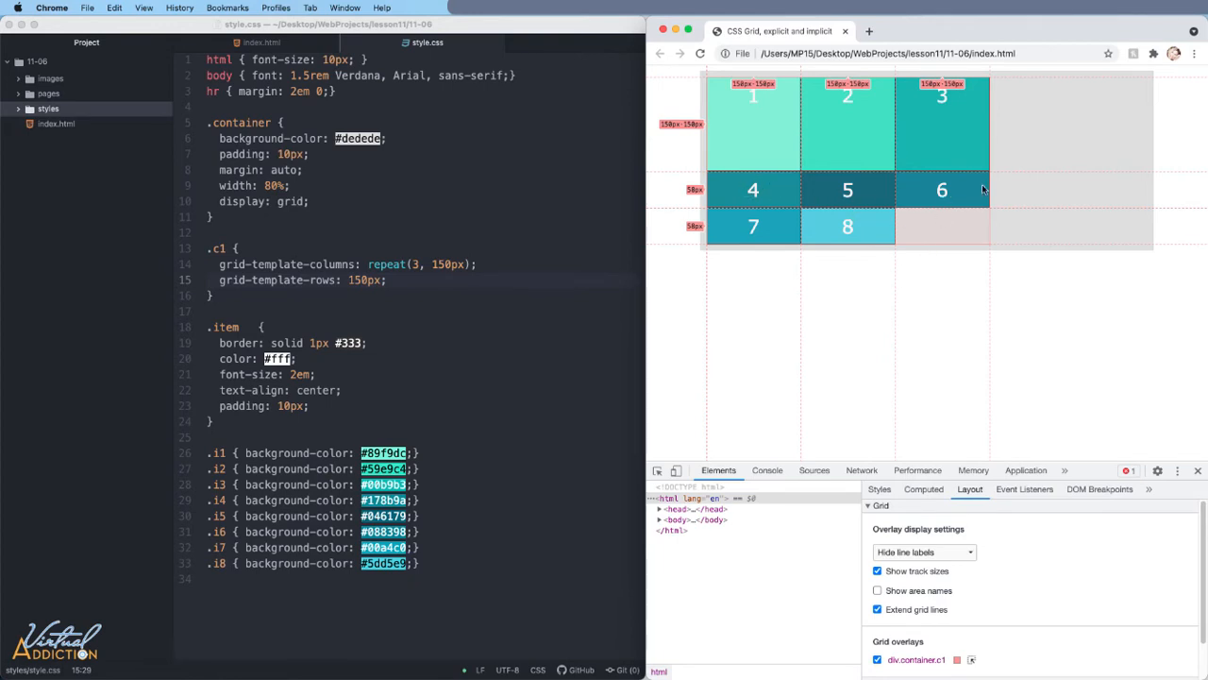
mouse_move(1025, 215)
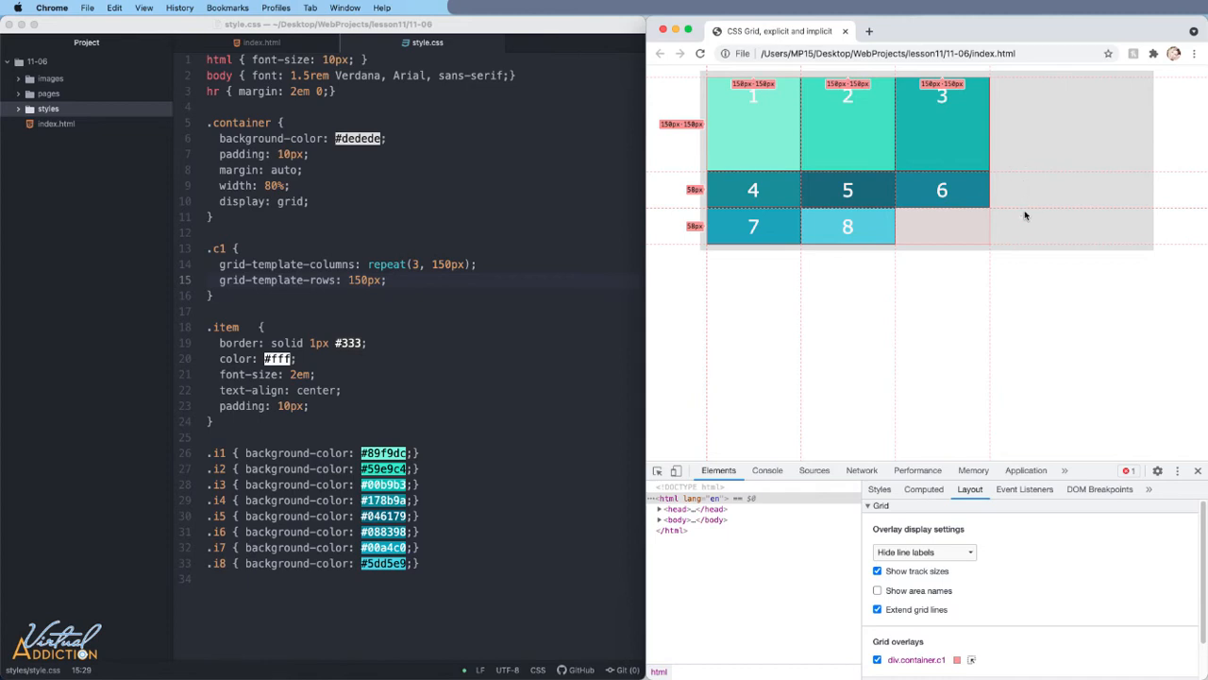
mouse_move(1008, 158)
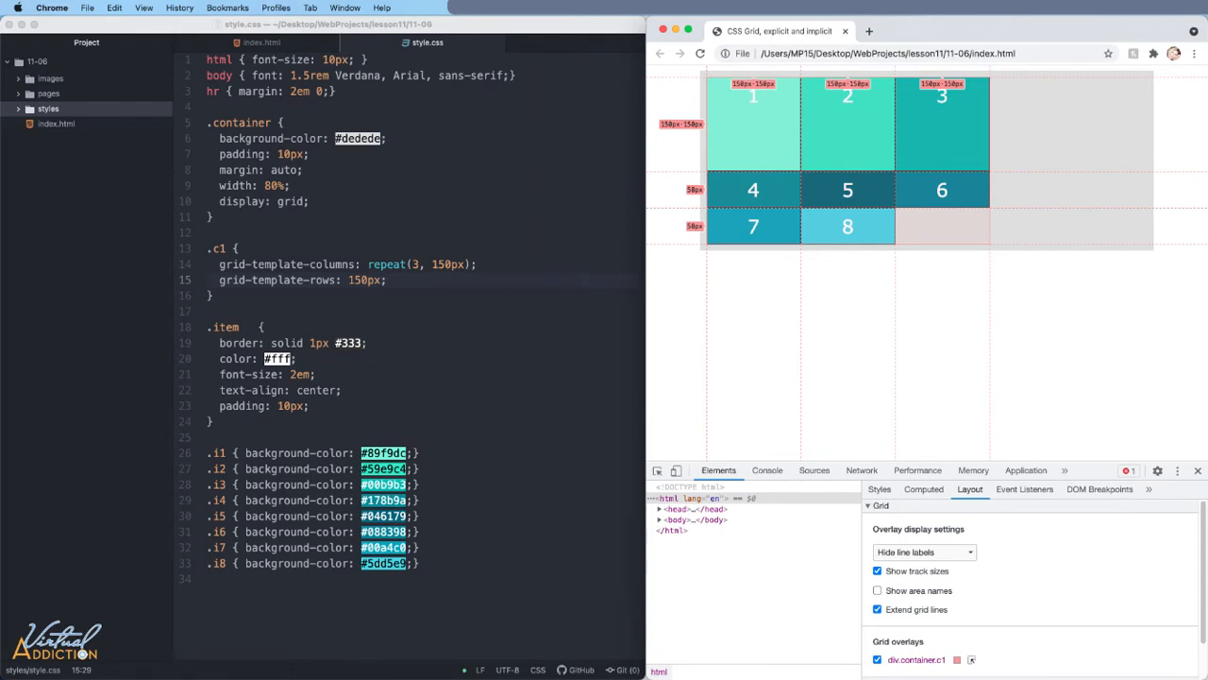
- Add grid-auto-rows: 100px to .c1 and re-enable the container's grid overlay
type("grid-auto-rows:")
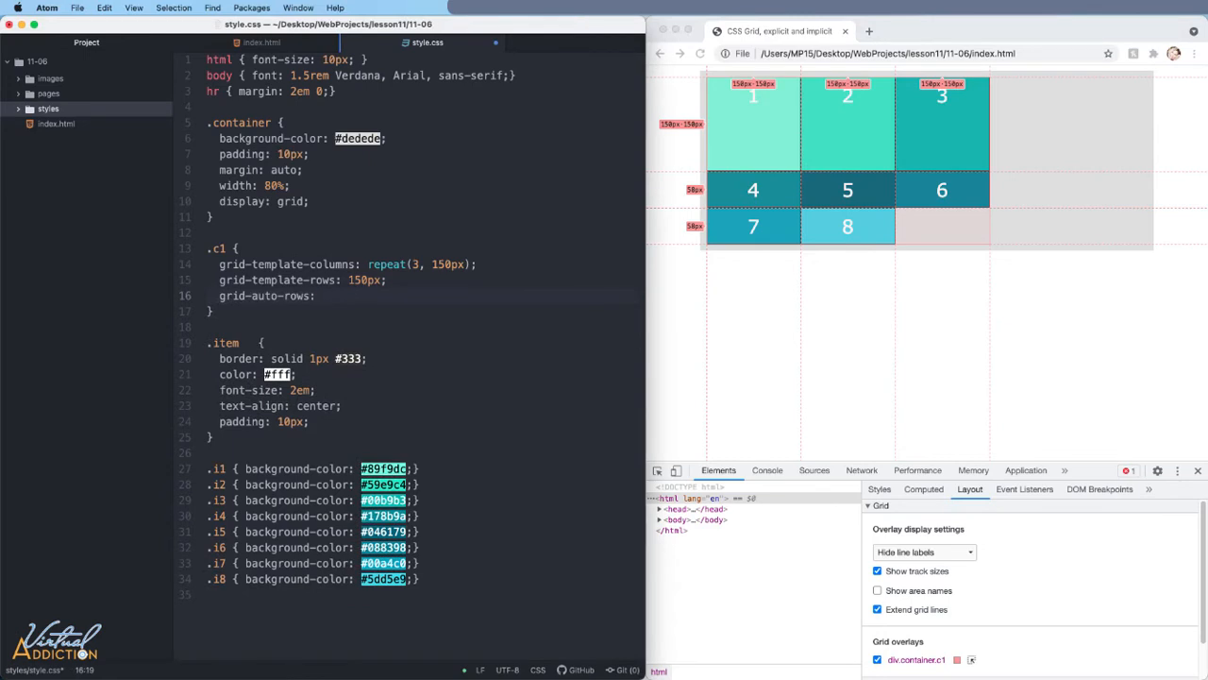
type("100px;")
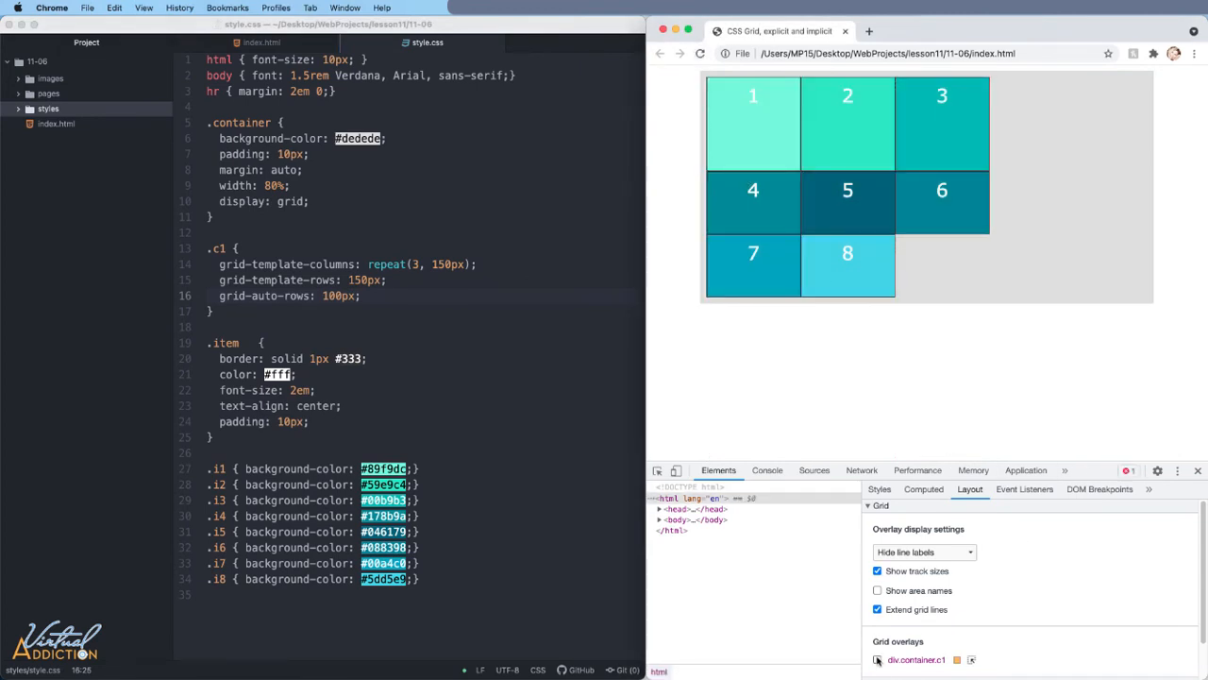
left_click(876, 659)
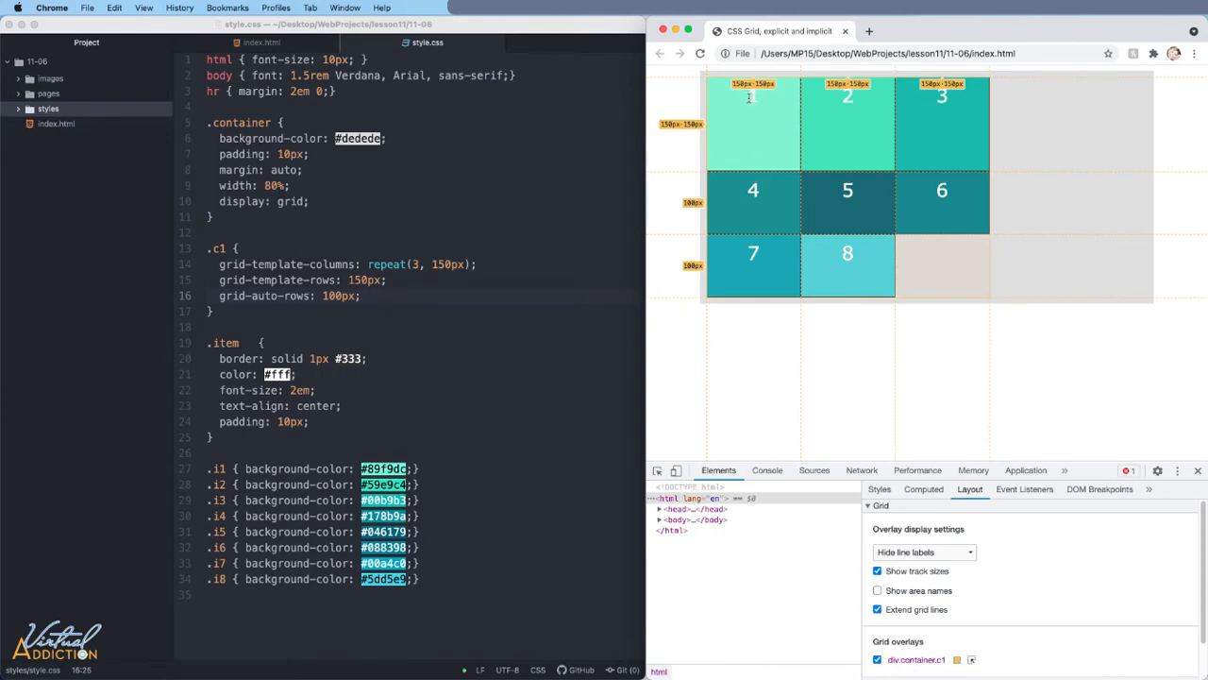
mouse_move(744, 144)
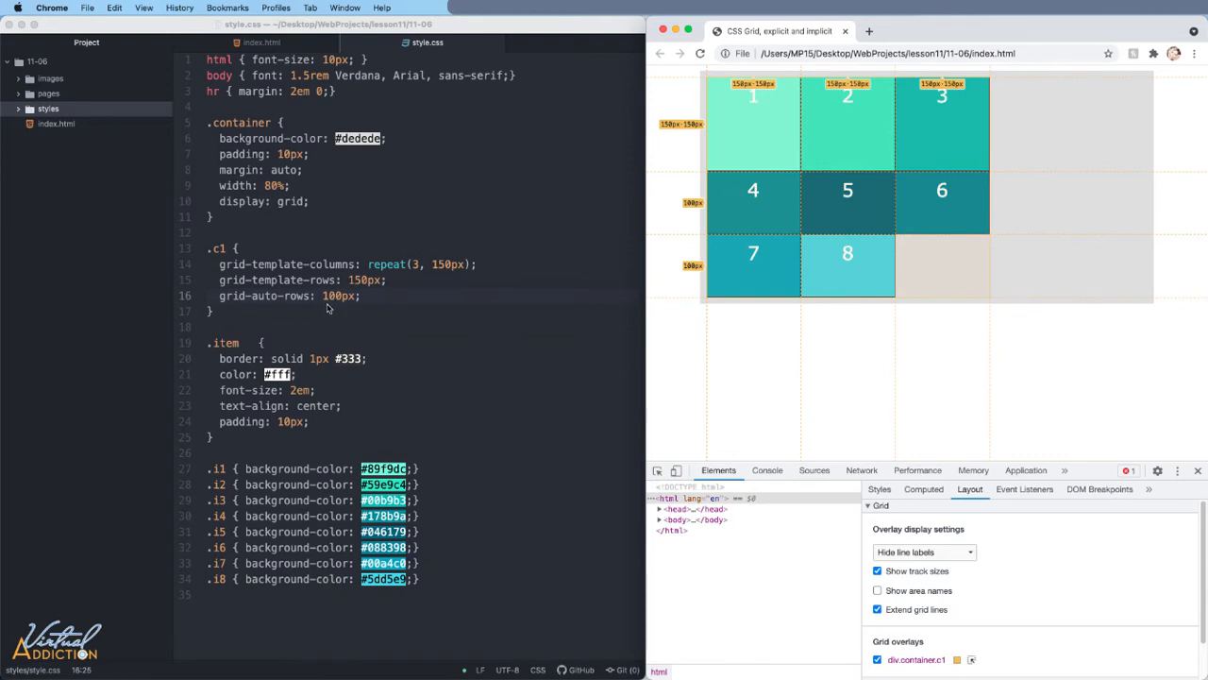
mouse_move(751, 223)
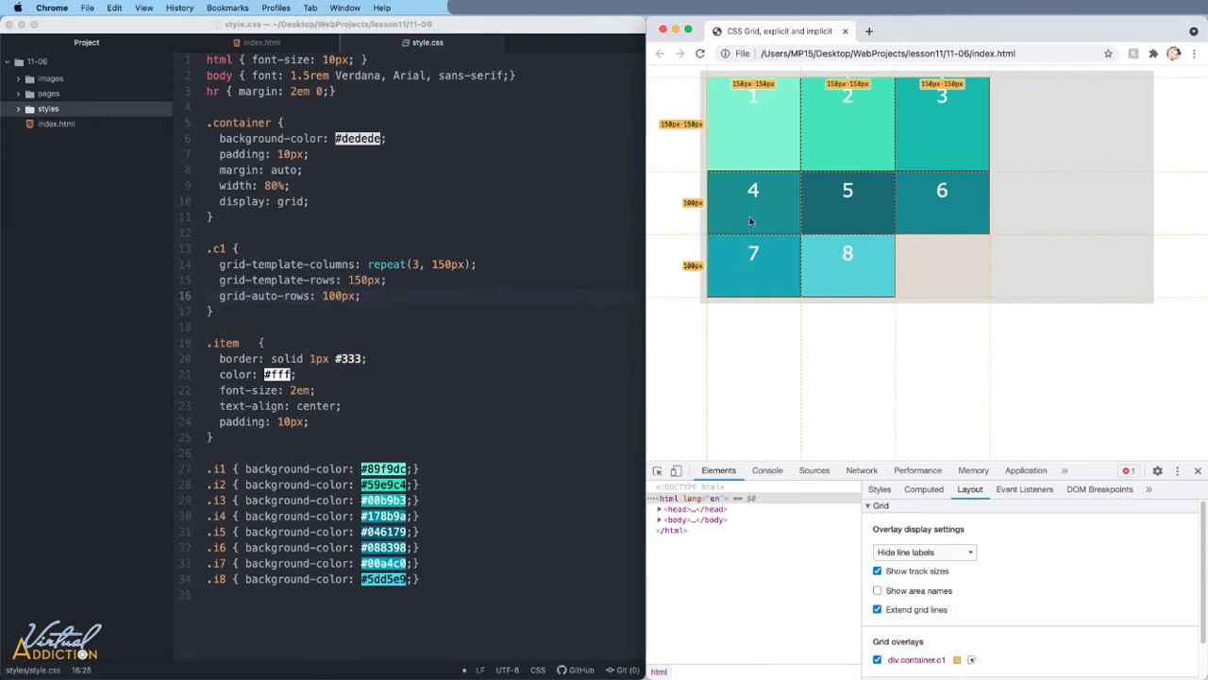
mouse_move(878, 202)
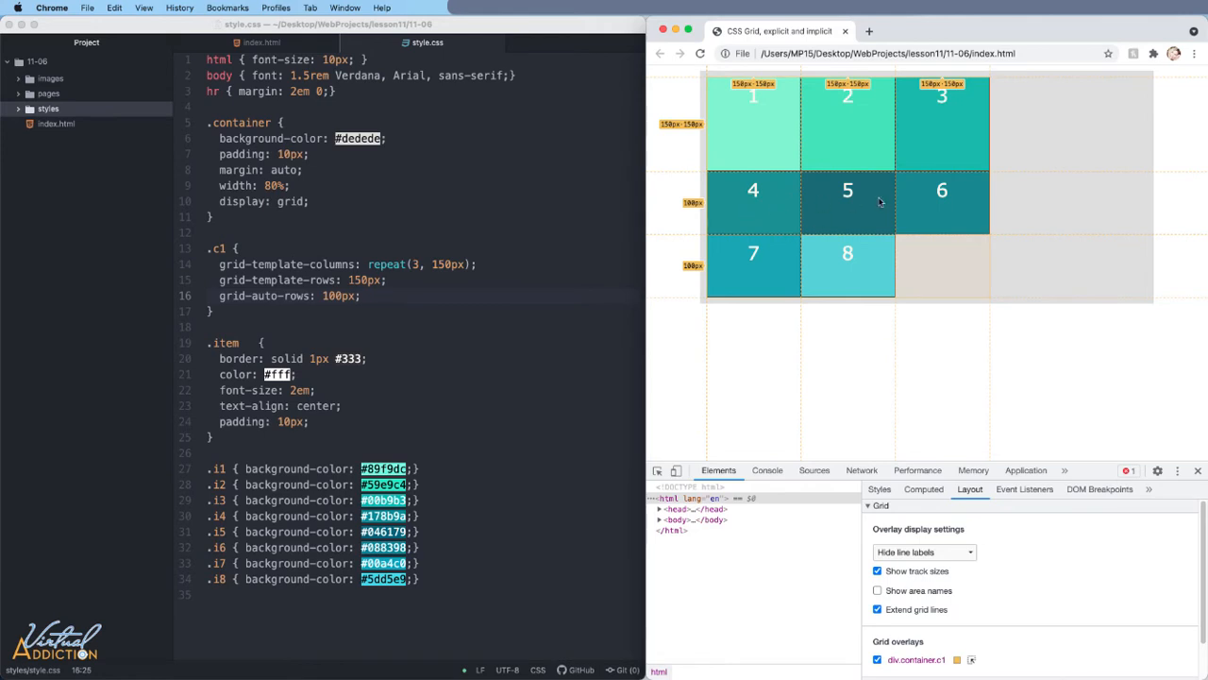
mouse_move(921, 224)
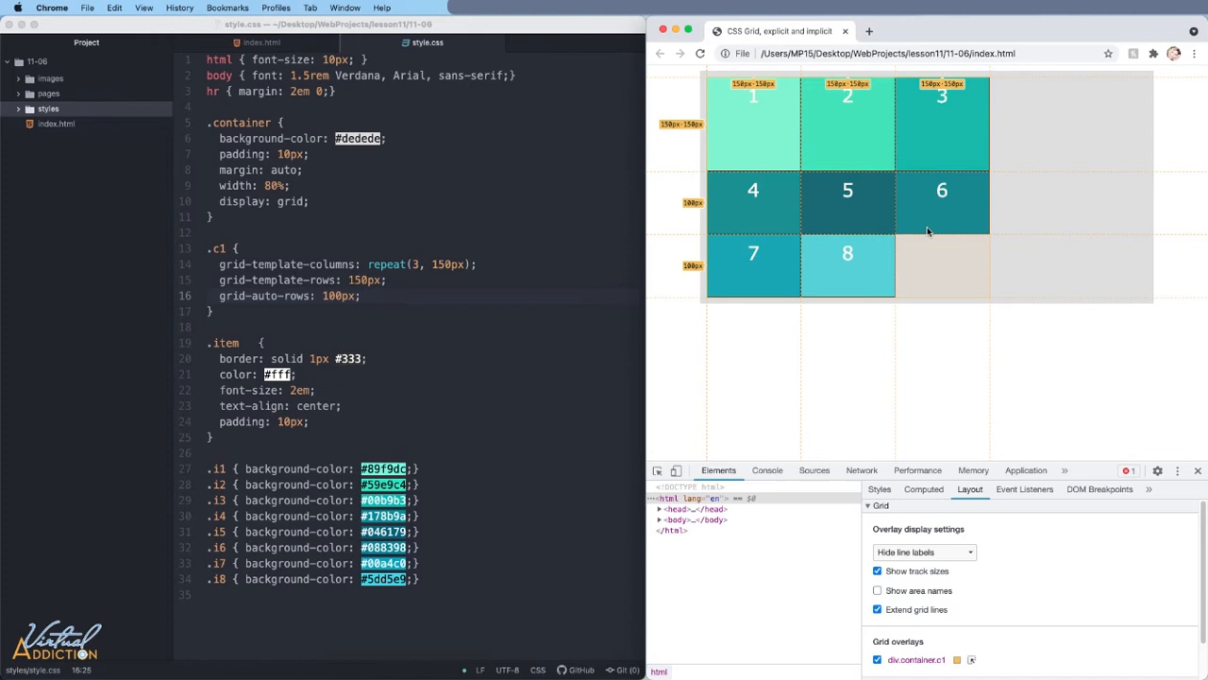
mouse_move(768, 206)
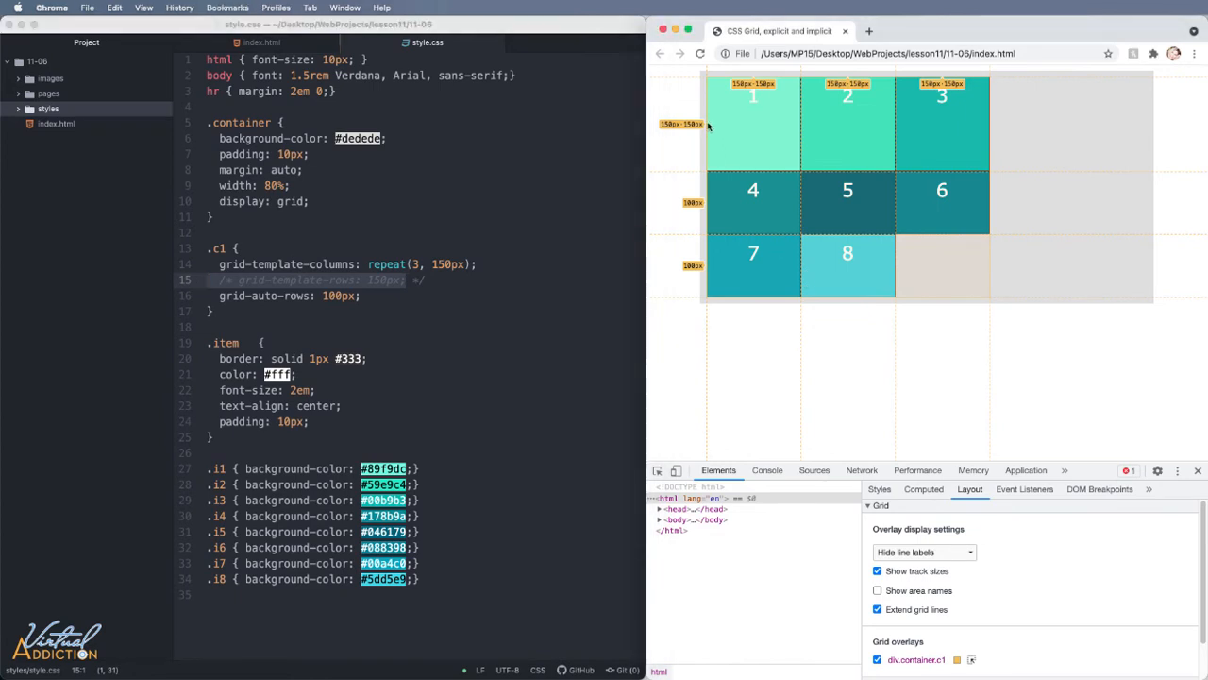
- Reload Chrome, restore the .c1 grid overlay to check the 100px rows, and return to Atom
left_click(876, 659)
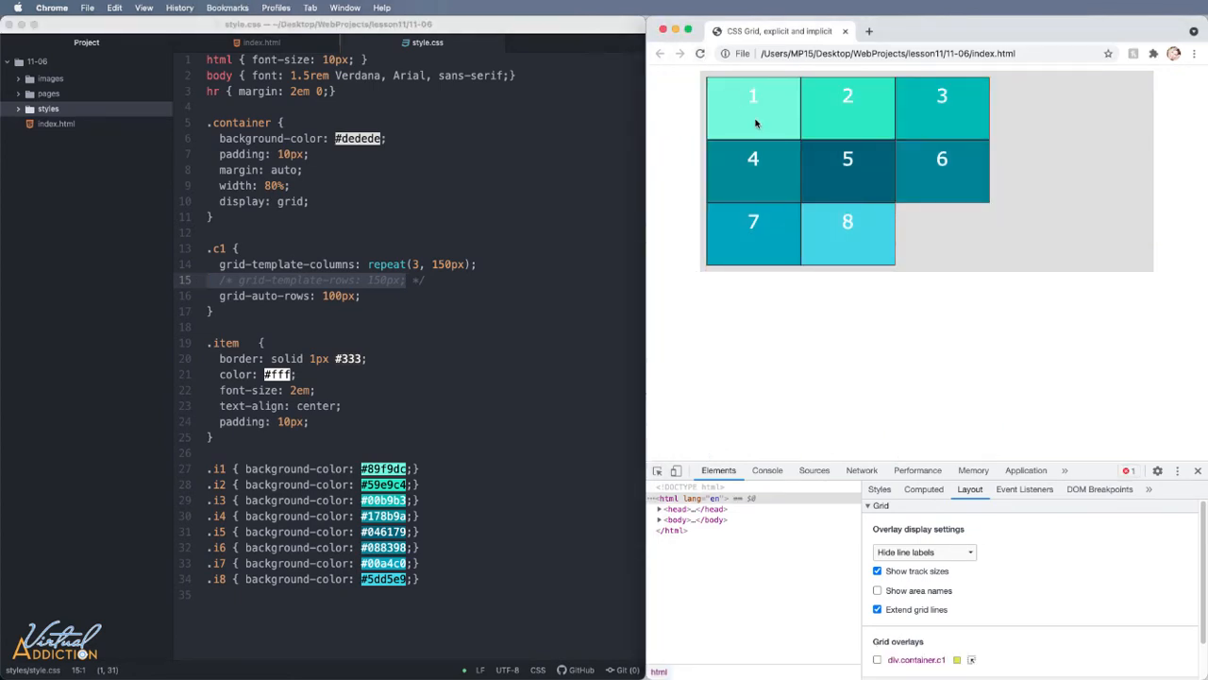
left_click(876, 658)
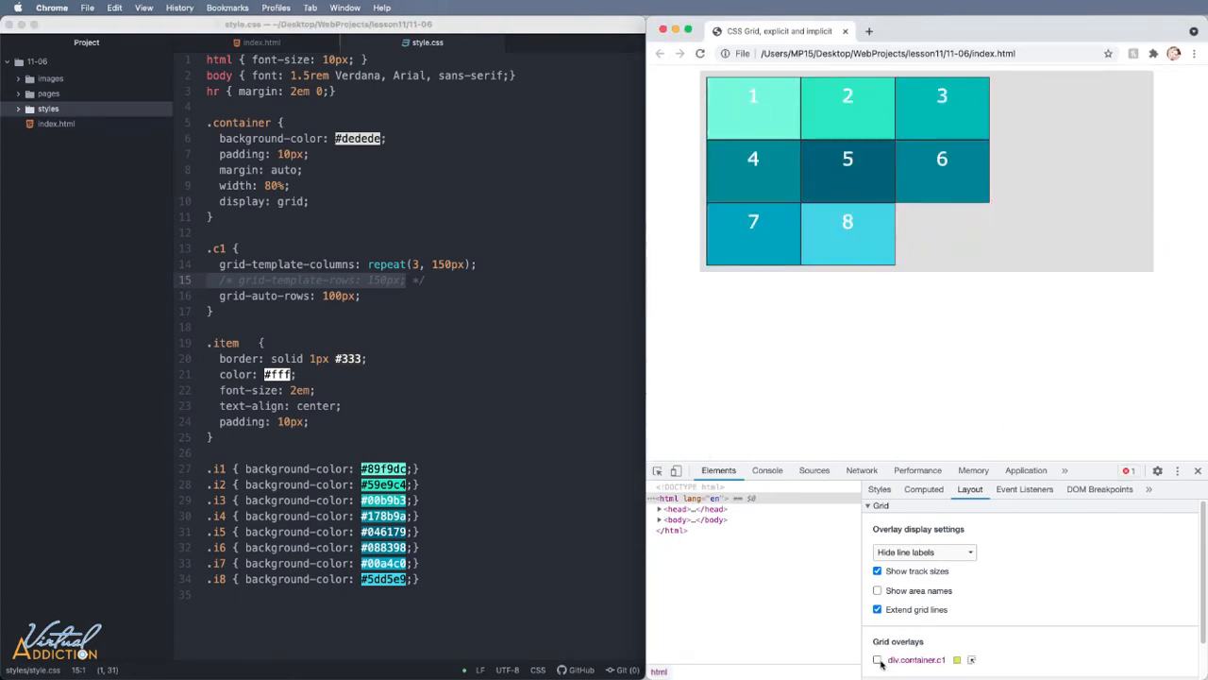
left_click(876, 659)
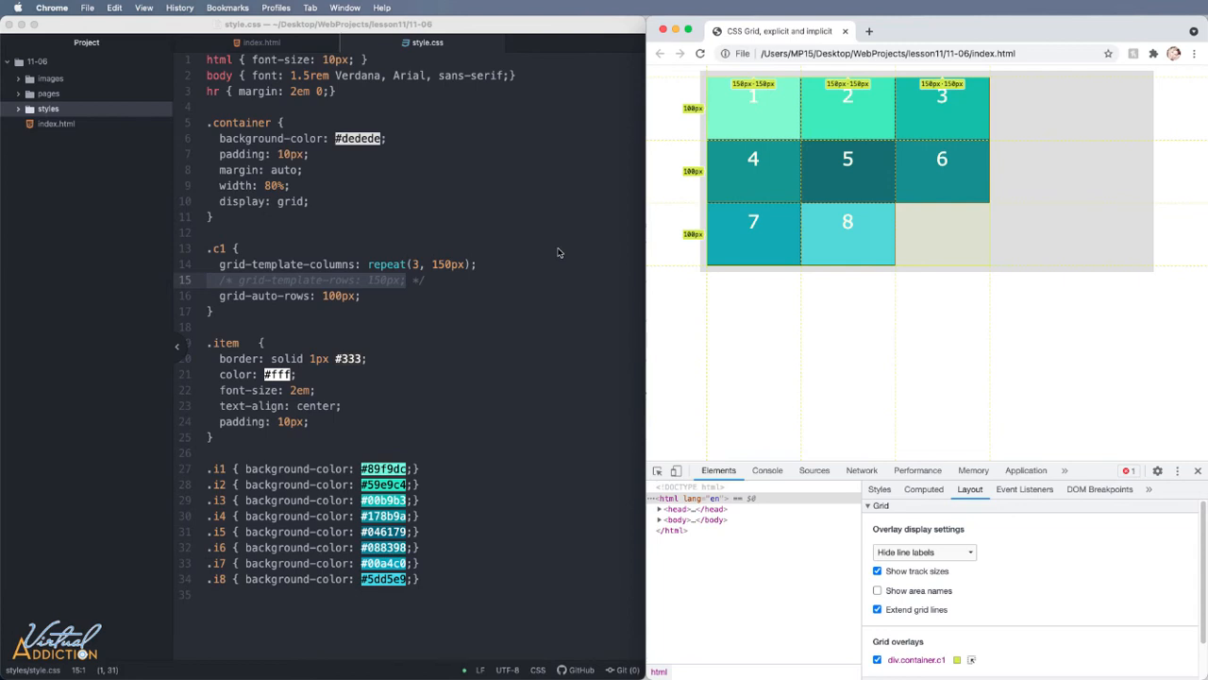
mouse_move(545, 332)
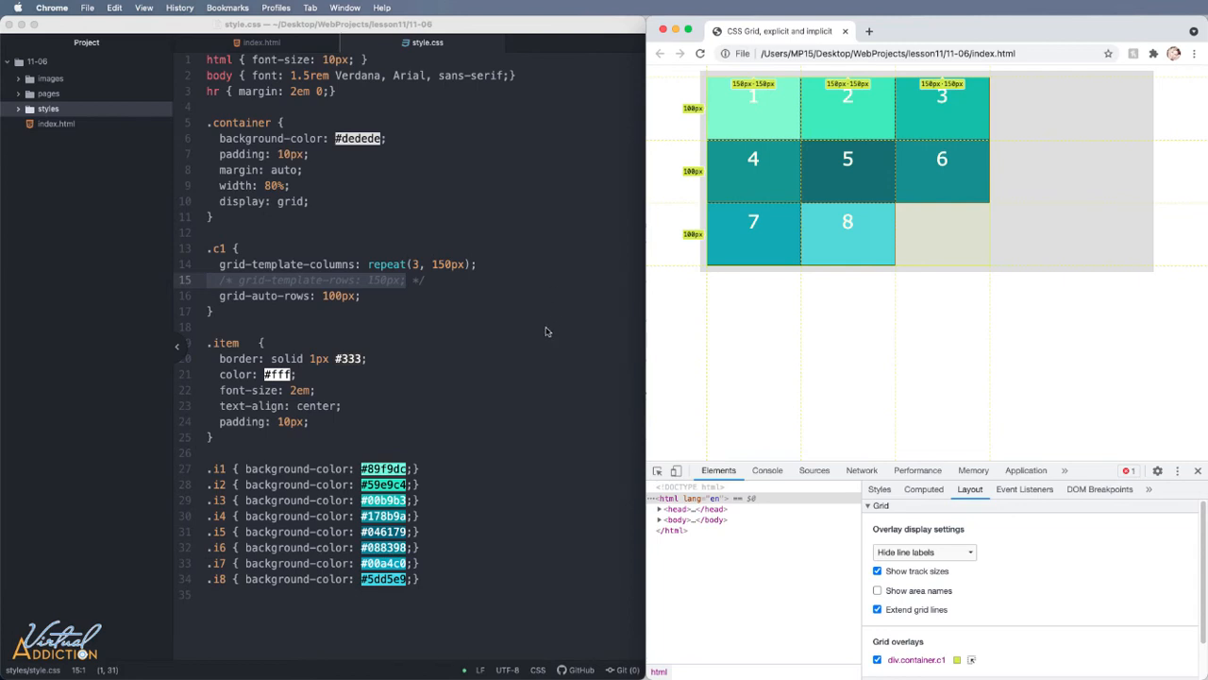
left_click(264, 41)
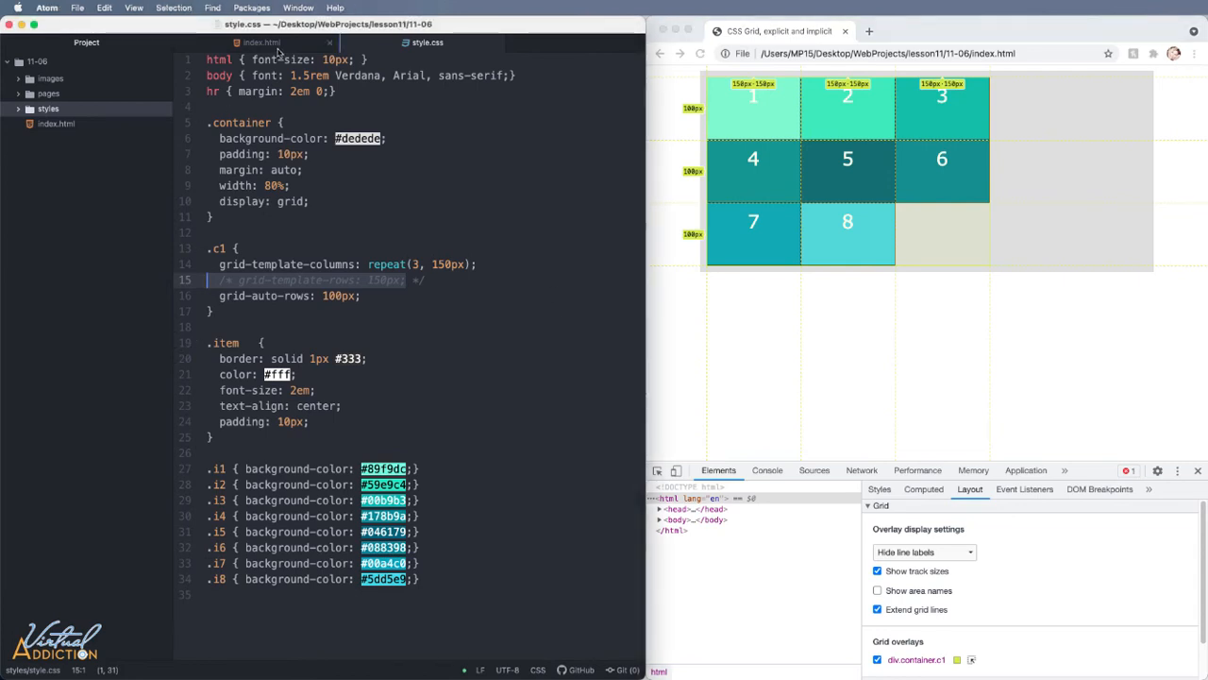
- Uncomment the div.container.c2 block in index.html, reload the preview, and return to style.css
left_click(261, 42)
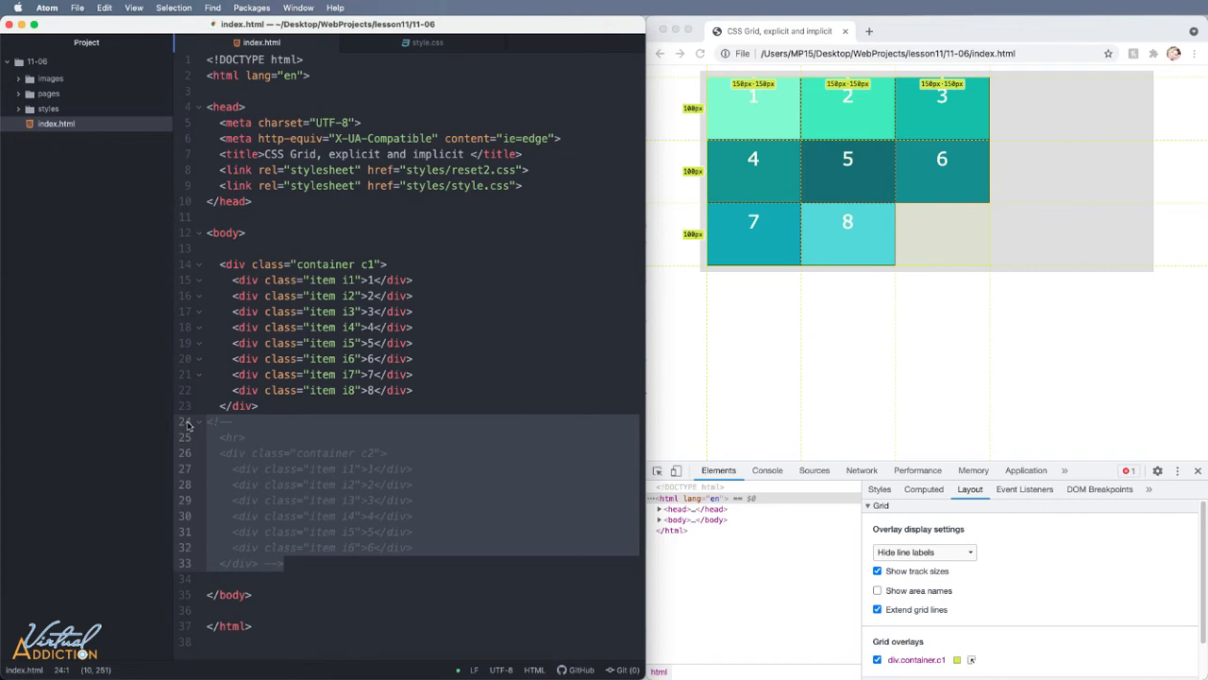
left_click(385, 429)
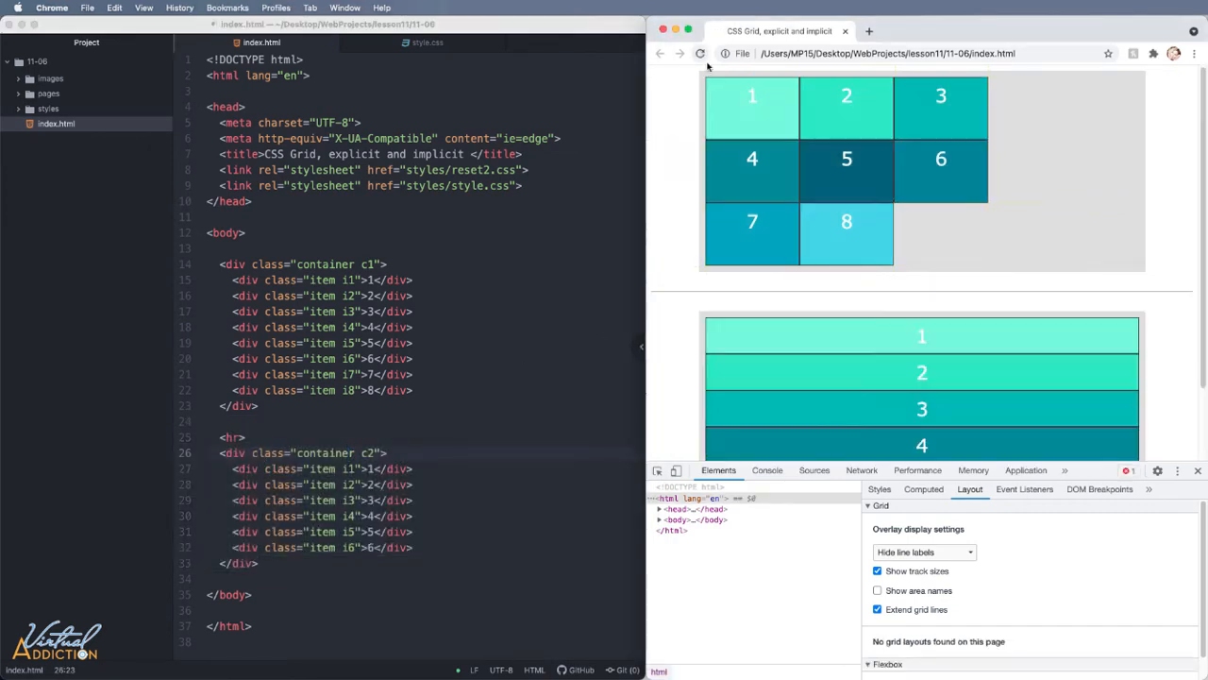
scroll("down", 3)
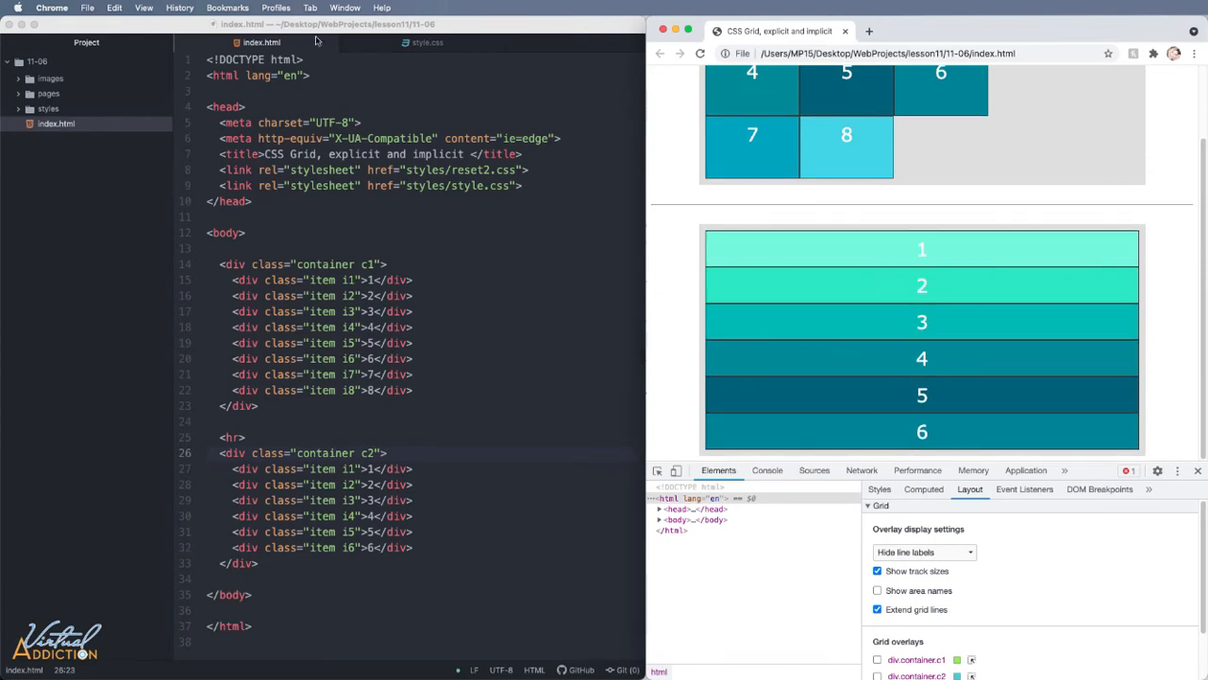
left_click(426, 42)
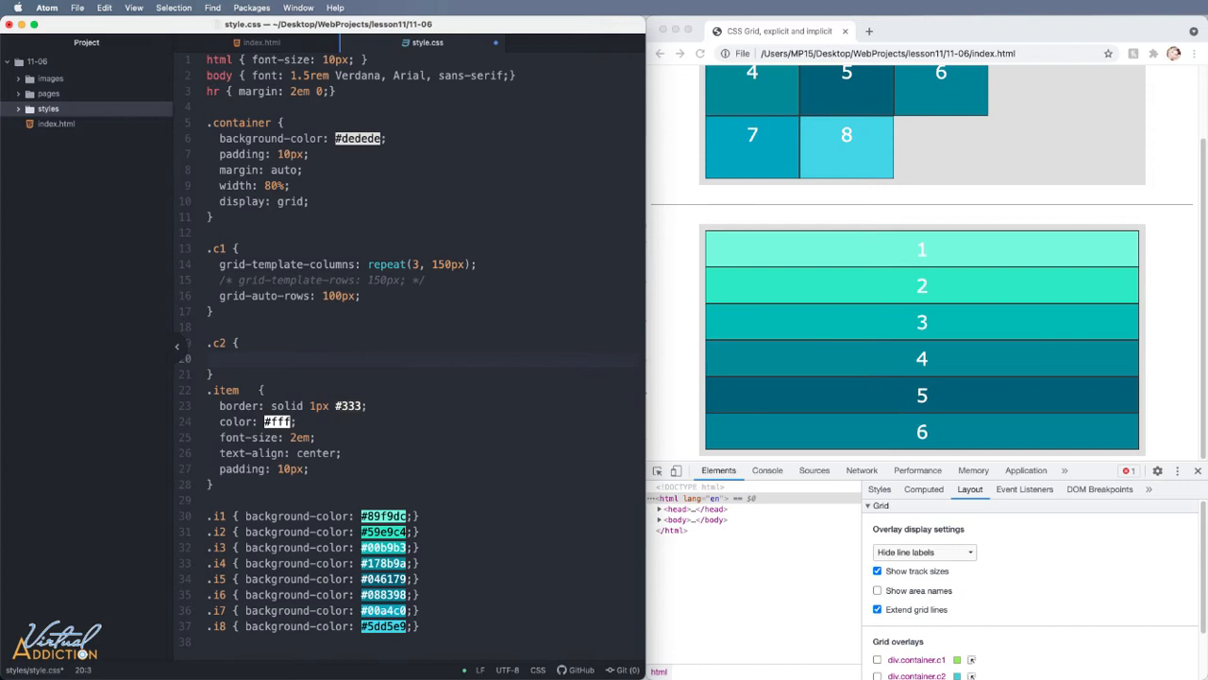
- Add grid-auto-flow: column to the .c2 rule and check the six items line up in one row
left_click(219, 359)
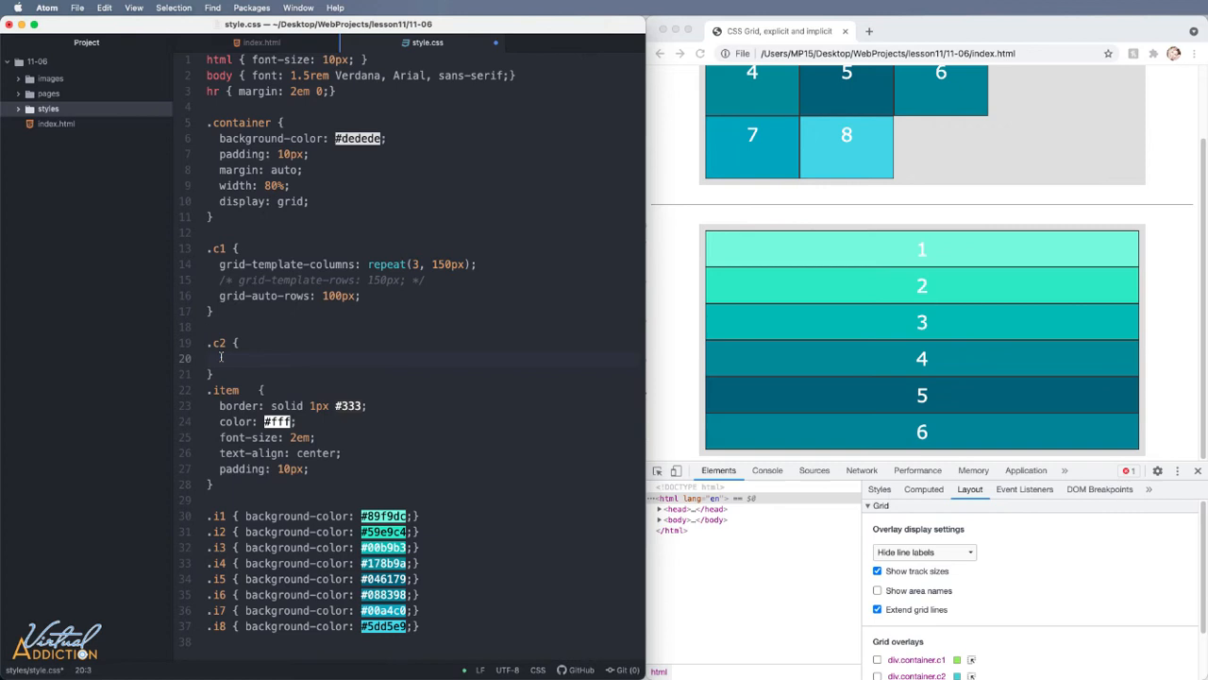
left_click(219, 359)
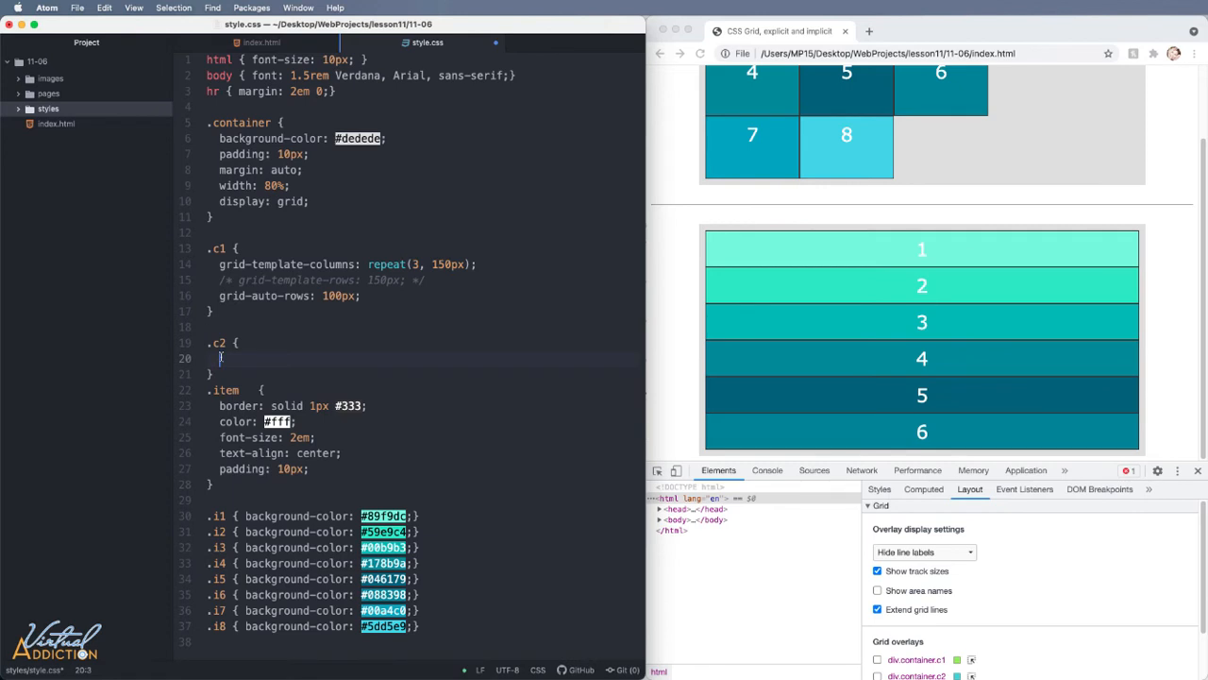
scroll("up", 3)
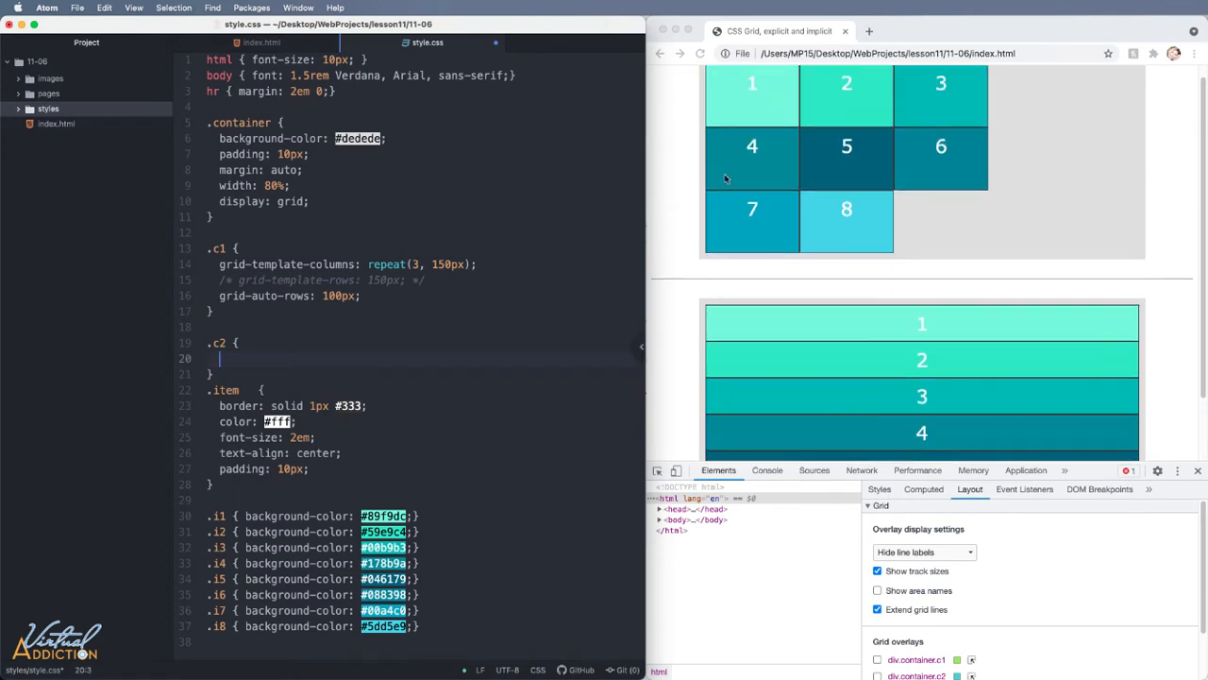
scroll("down", 3)
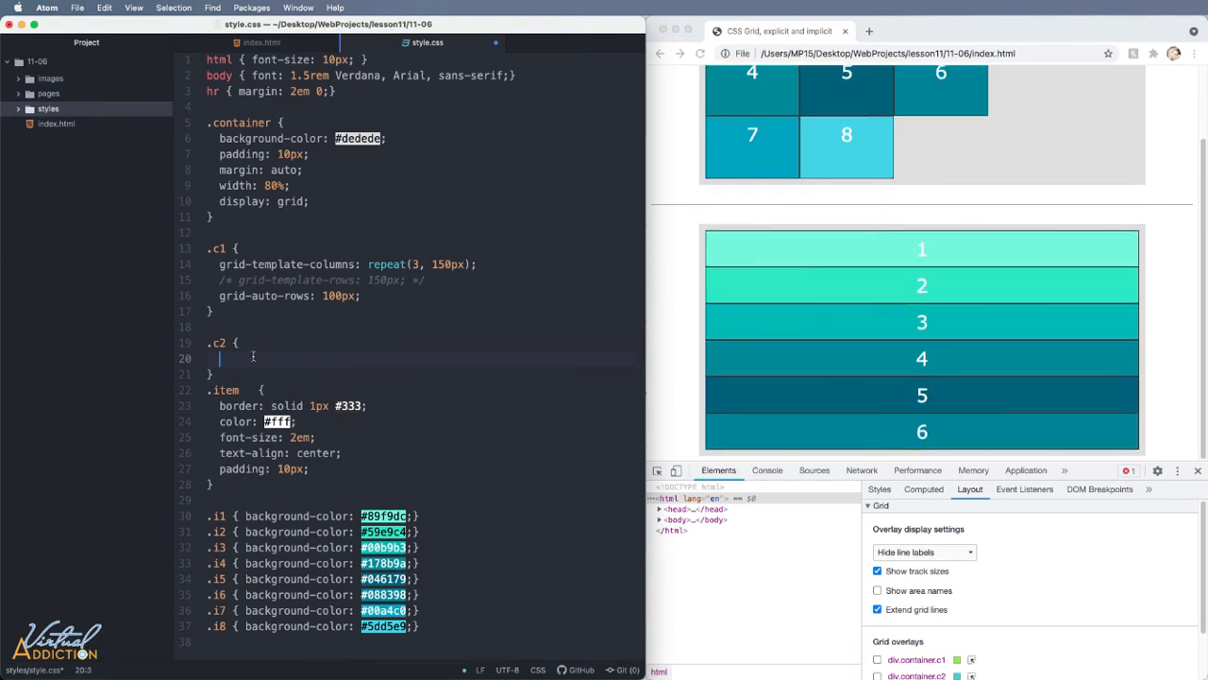
type("grid-auto-flow:")
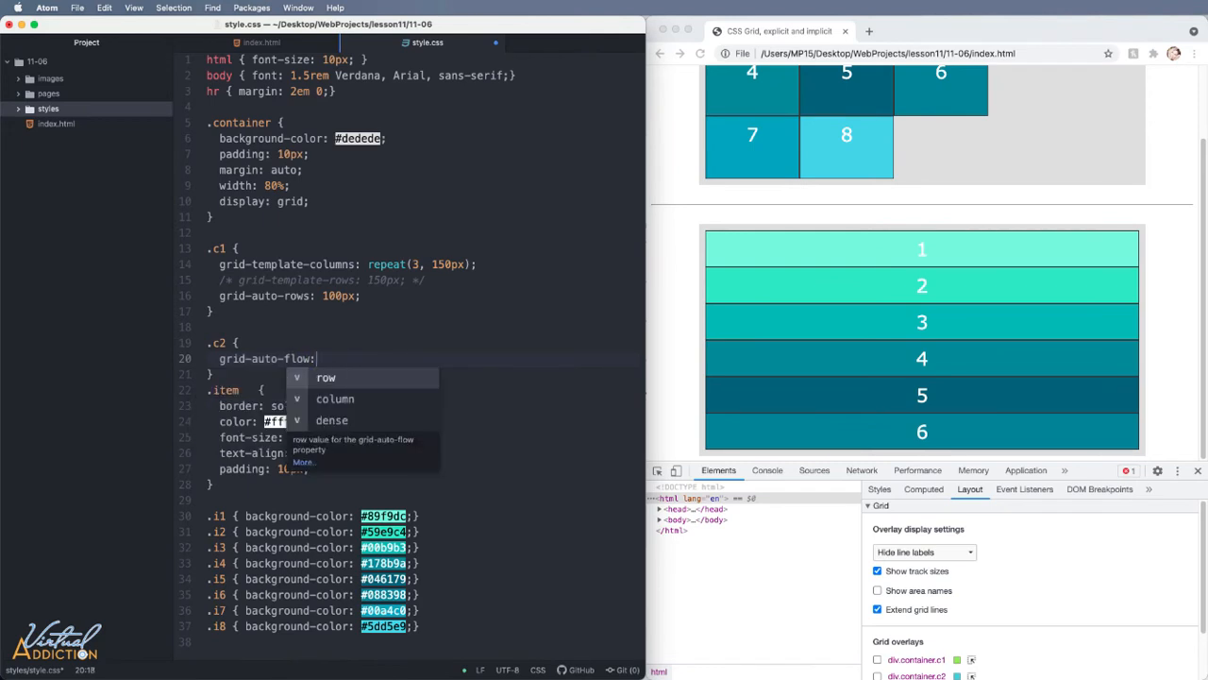
left_click(334, 399)
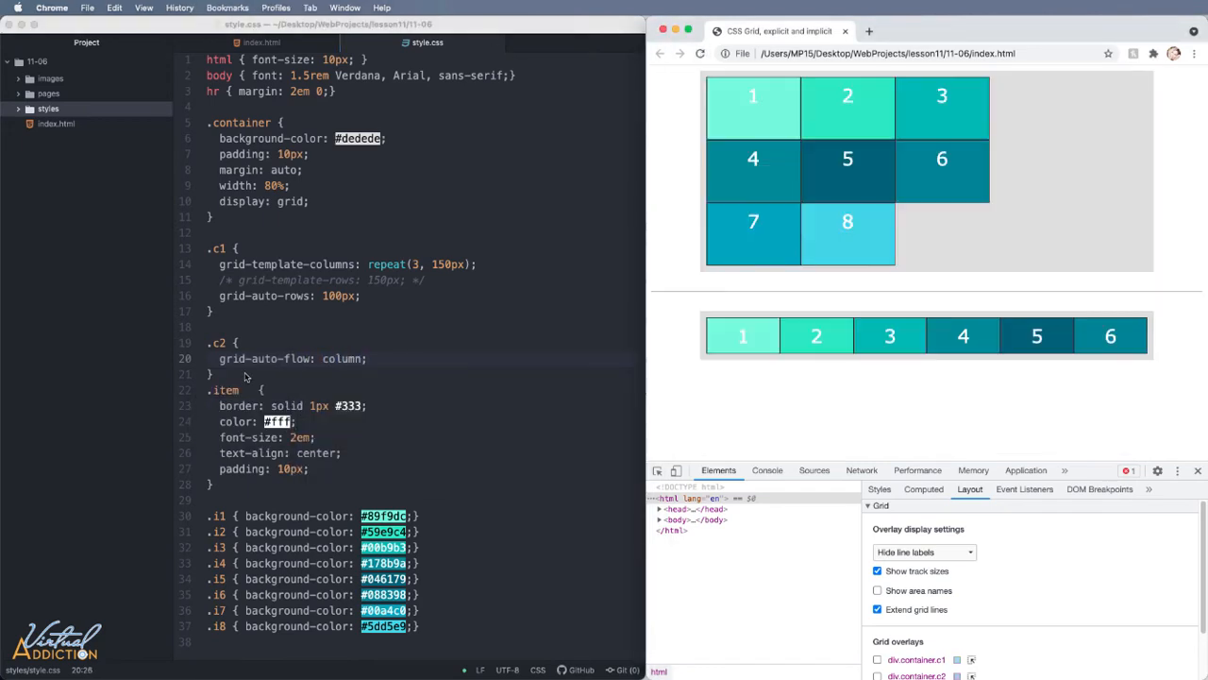
mouse_move(287, 374)
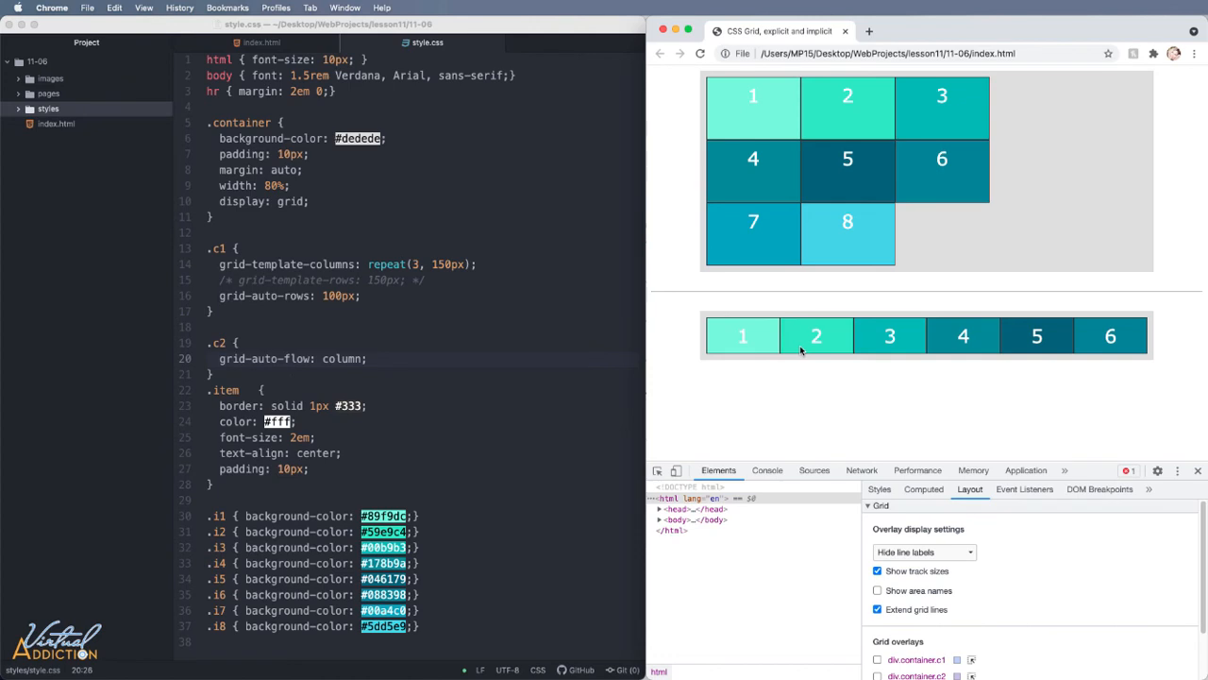
mouse_move(905, 355)
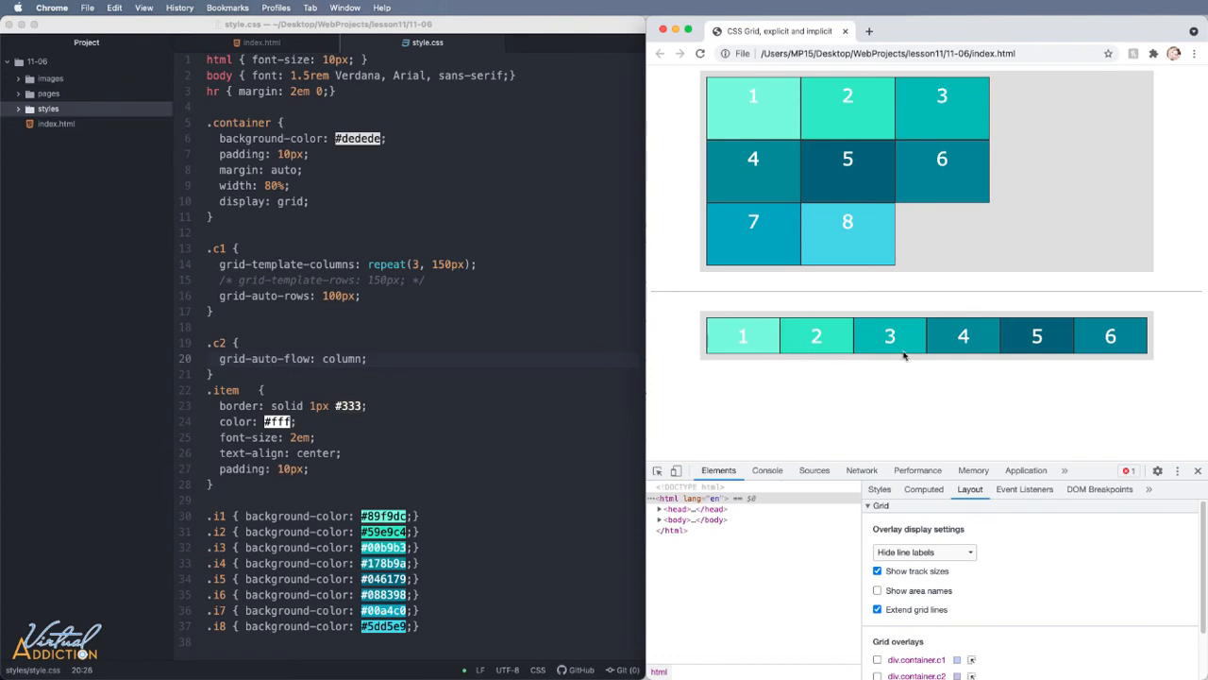
mouse_move(940, 353)
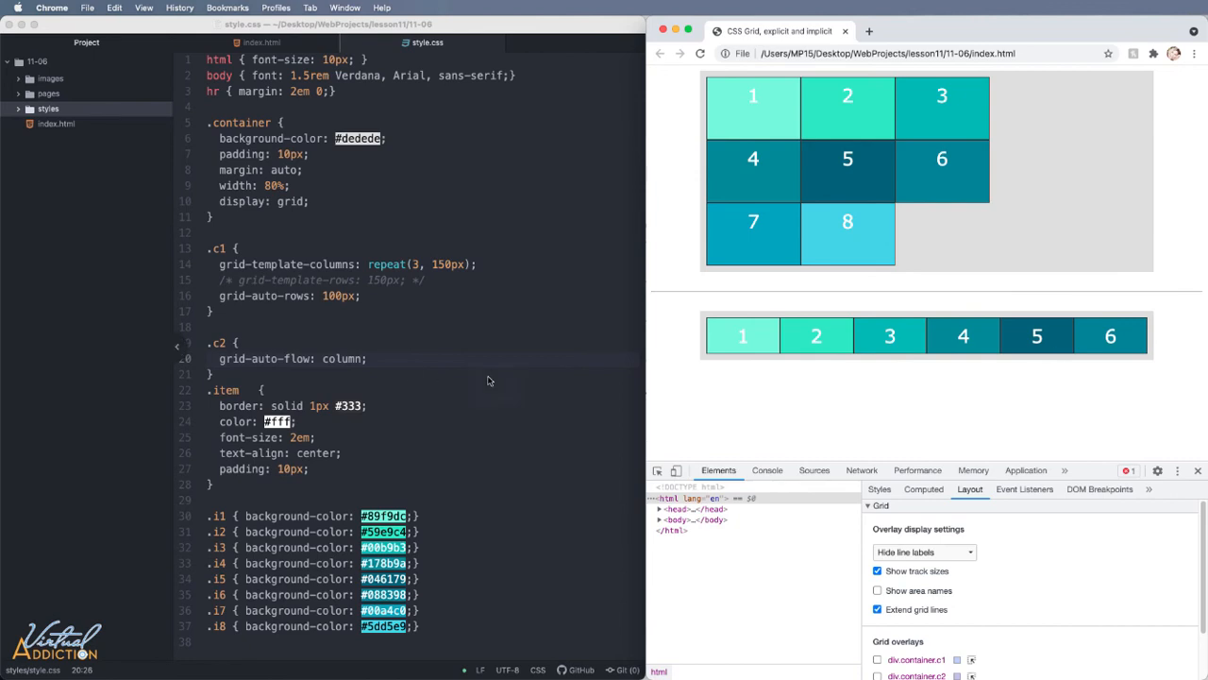
- Give .c2 grid-template-columns: repeat(2, 1fr) and grid-template-rows: 75px 100px
left_click(238, 344)
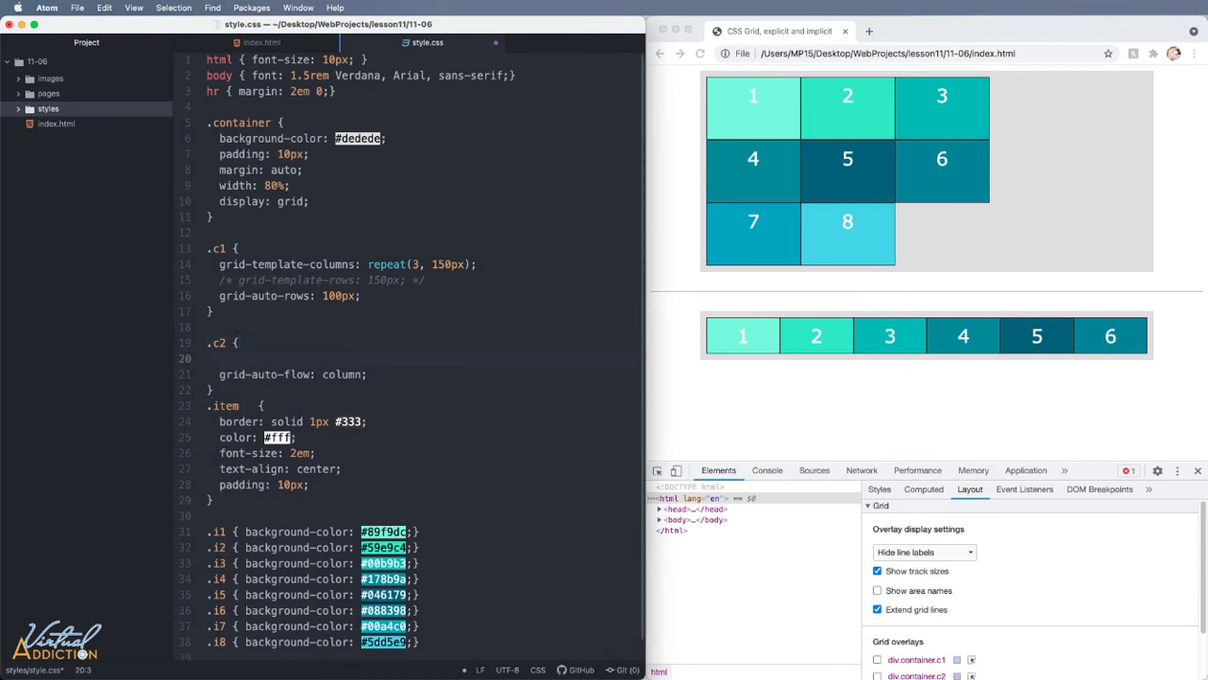
type("grid-template-columns: repeat(2")
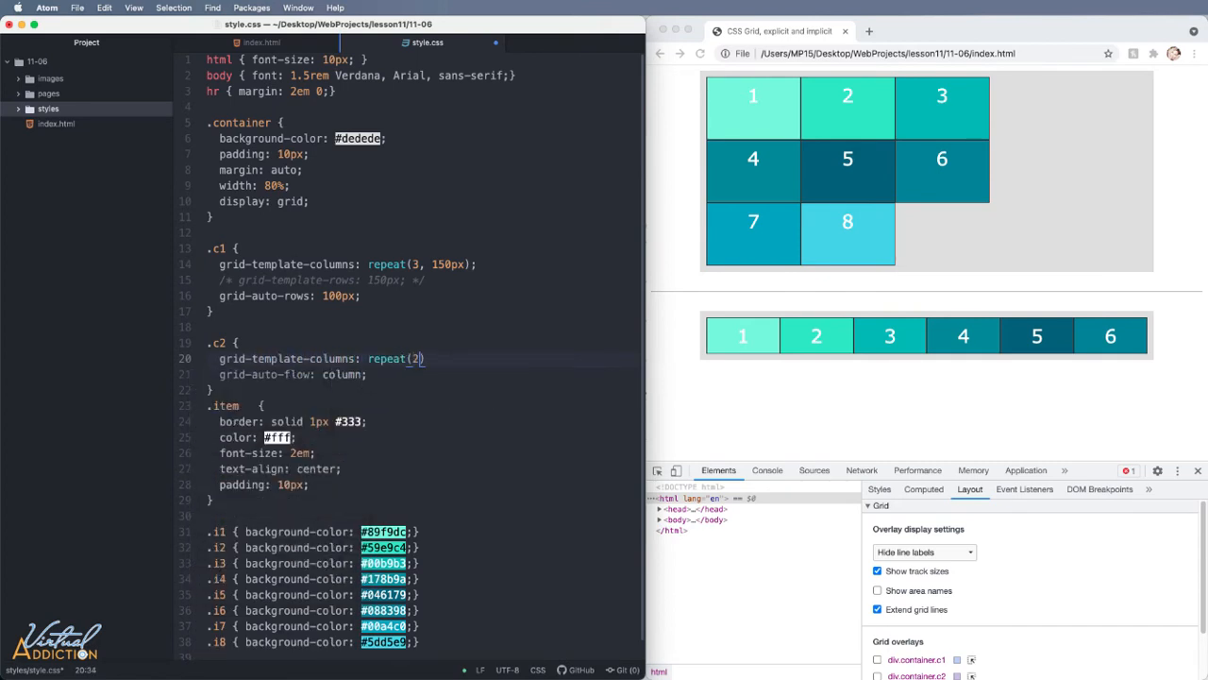
type(", 1fr")
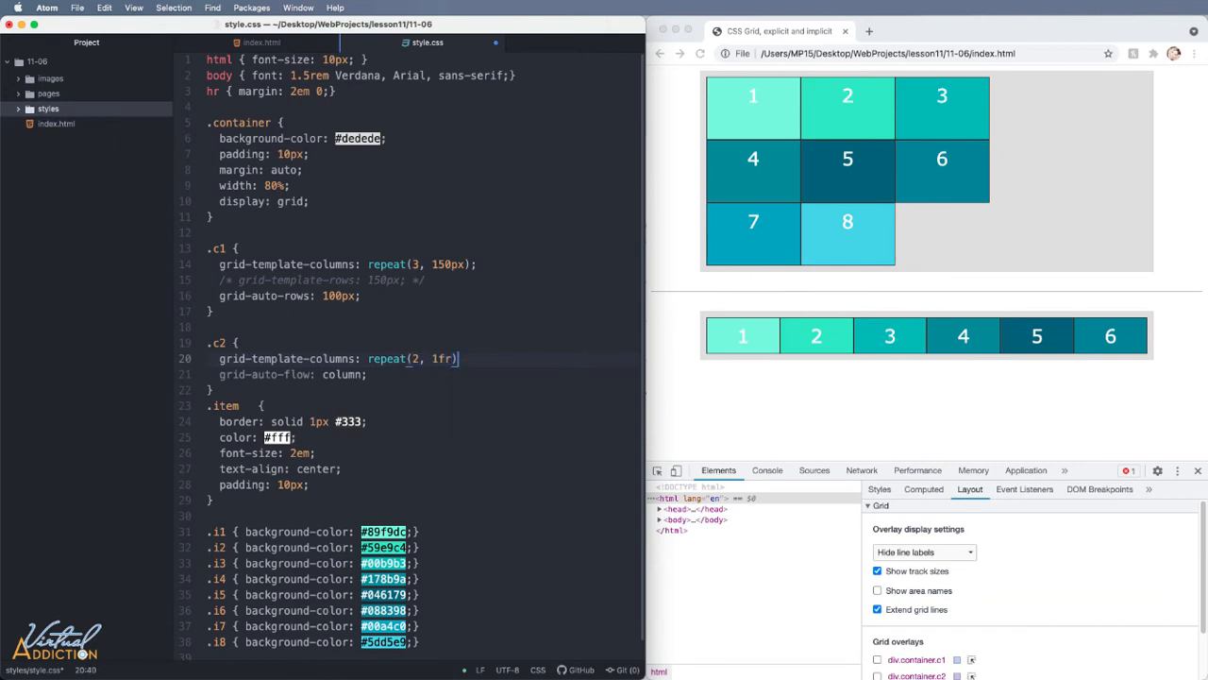
type("grid-template-rows: 75px")
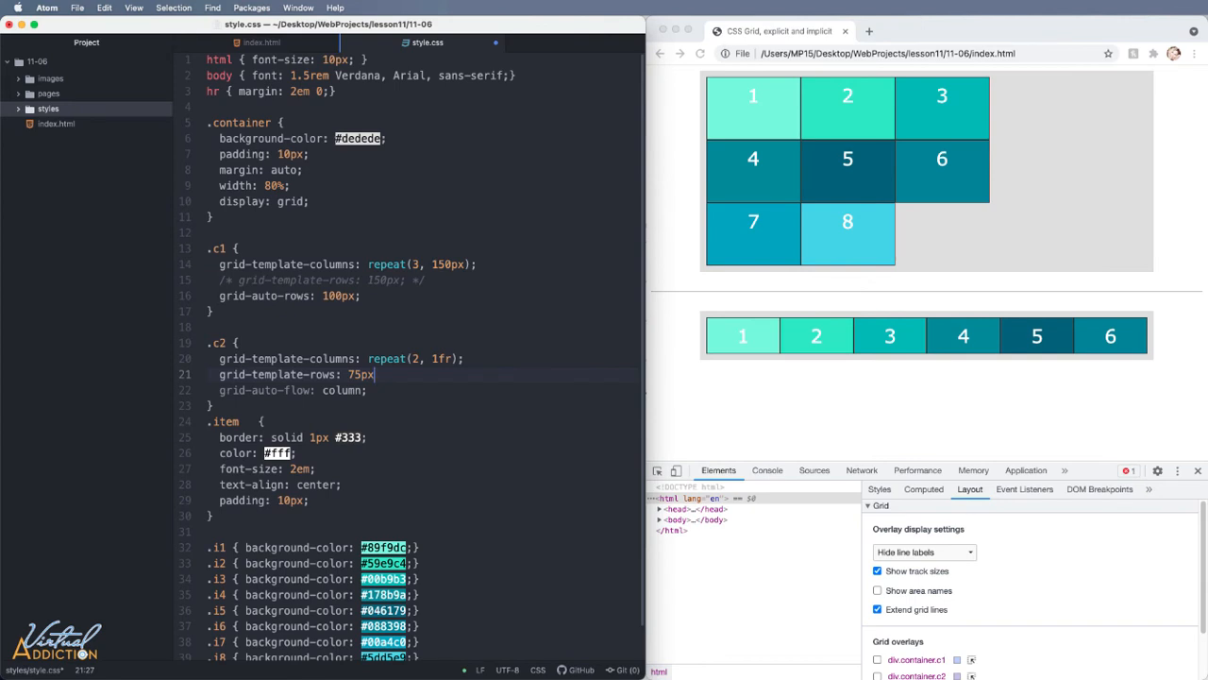
type("100px;")
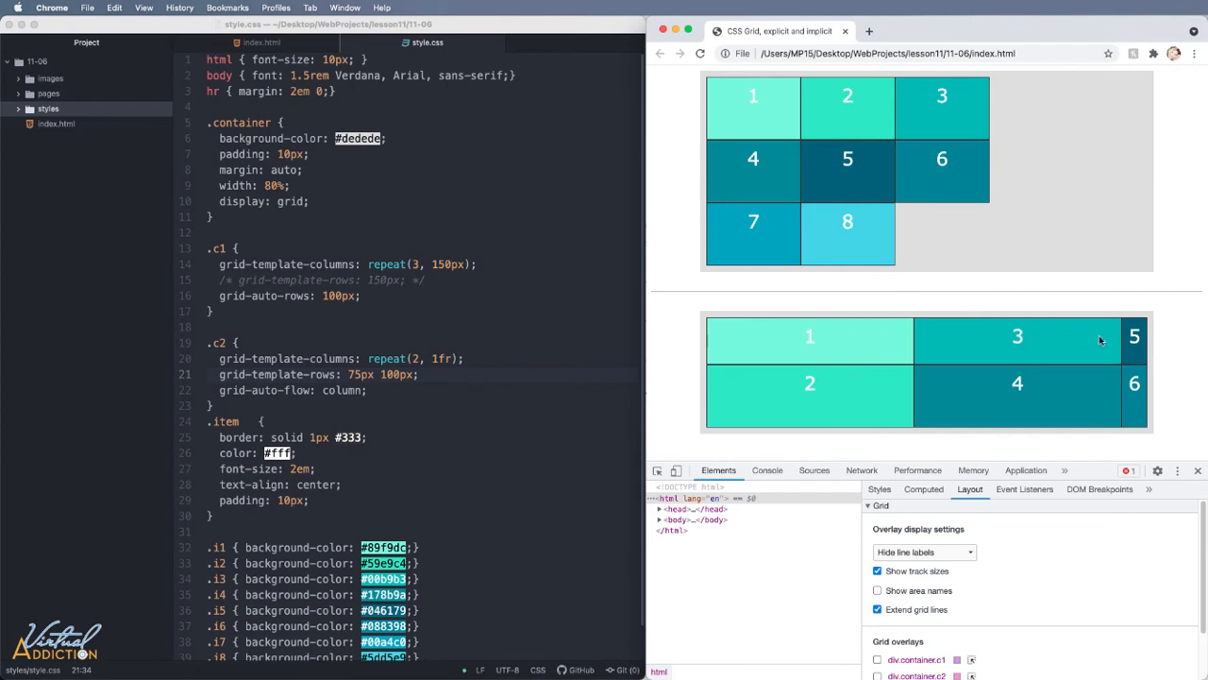
mouse_move(834, 400)
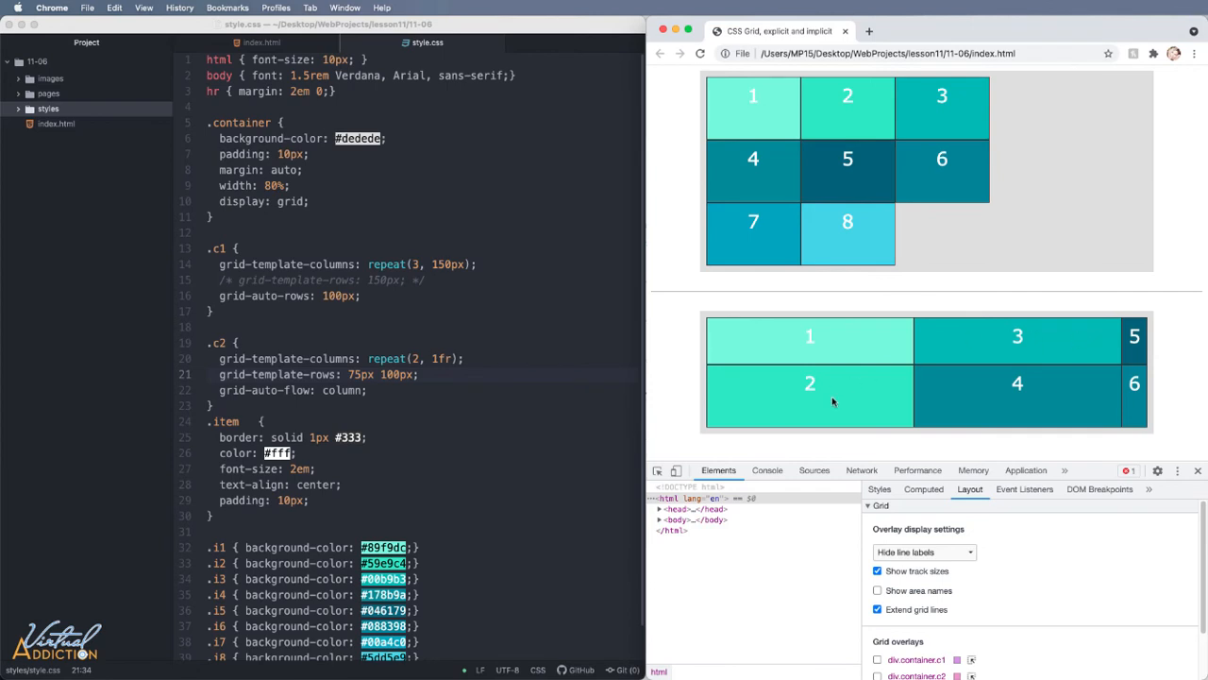
mouse_move(797, 353)
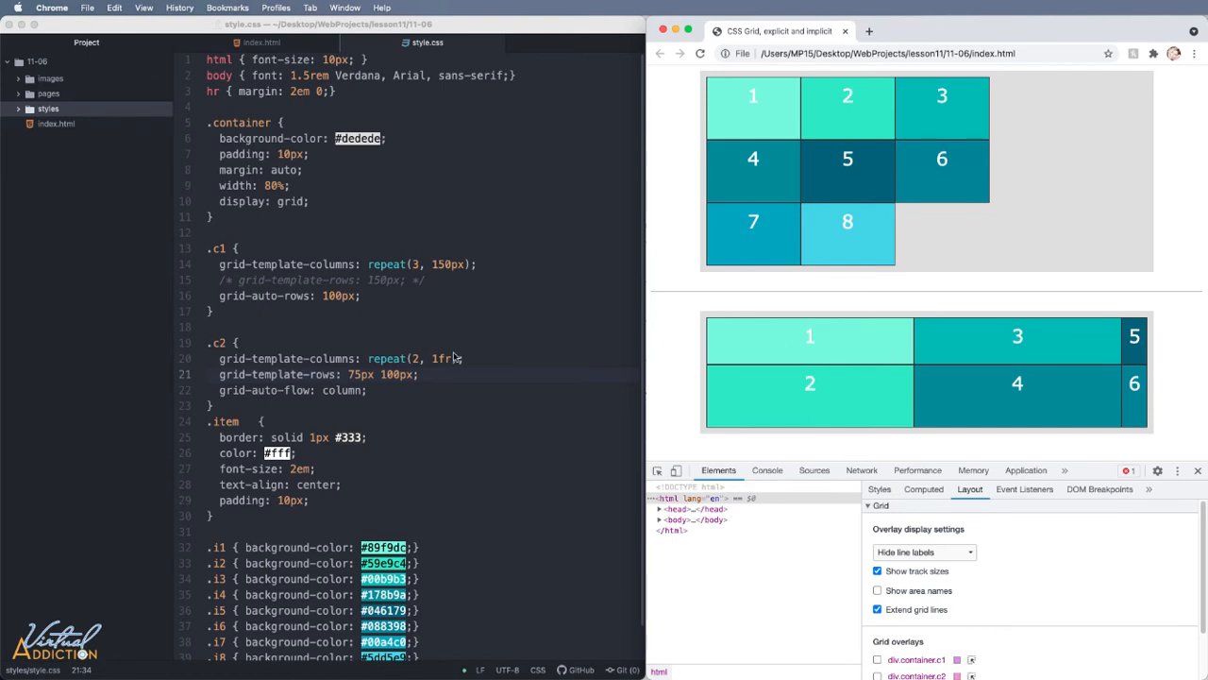
mouse_move(874, 358)
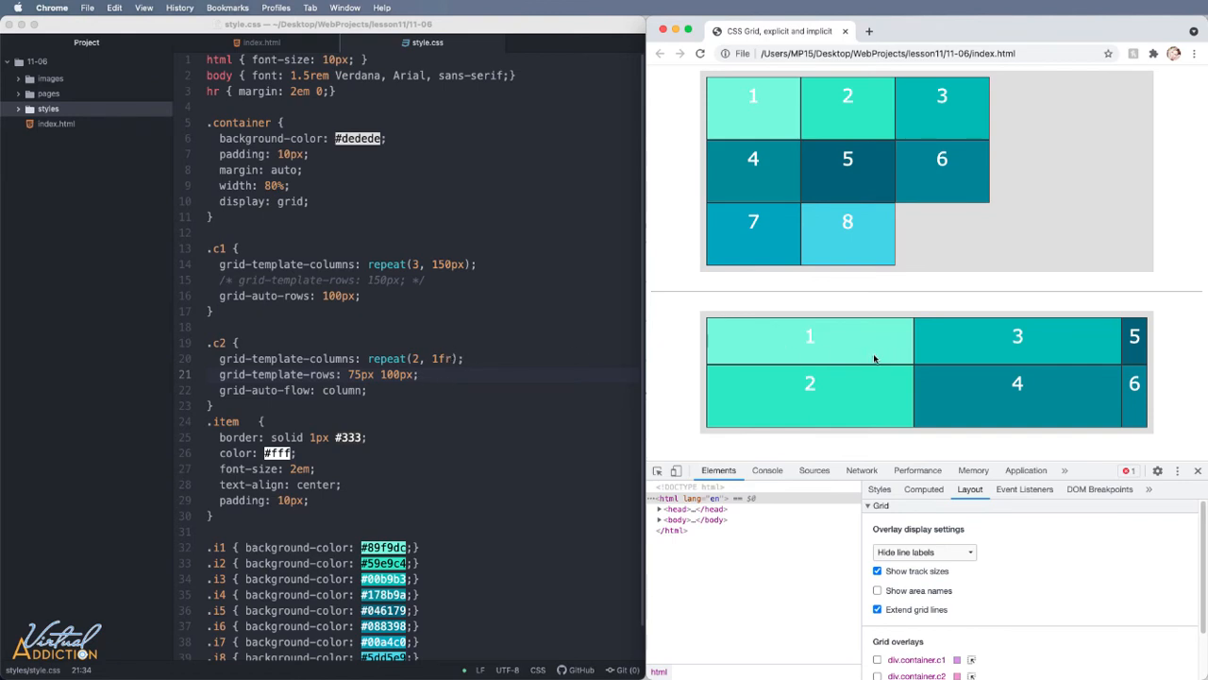
mouse_move(763, 345)
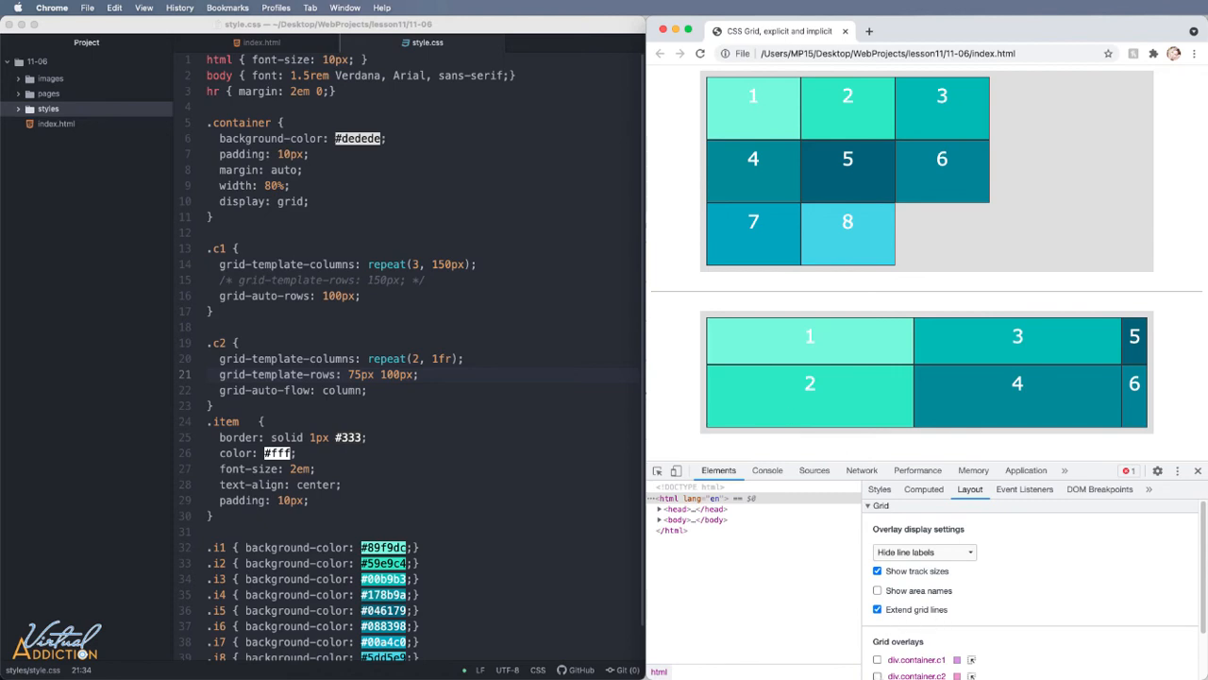
- Show the .c2 grid overlay, then add grid-auto-columns: 20% to the .c2 rule
left_click(876, 676)
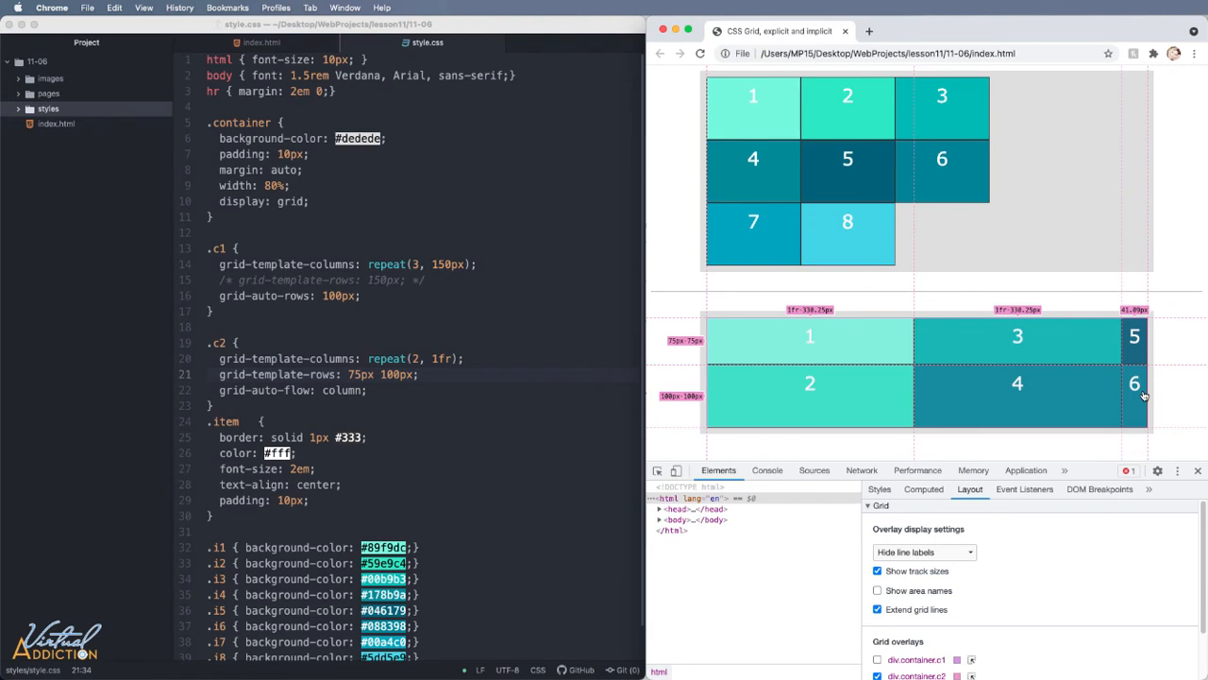
mouse_move(1142, 404)
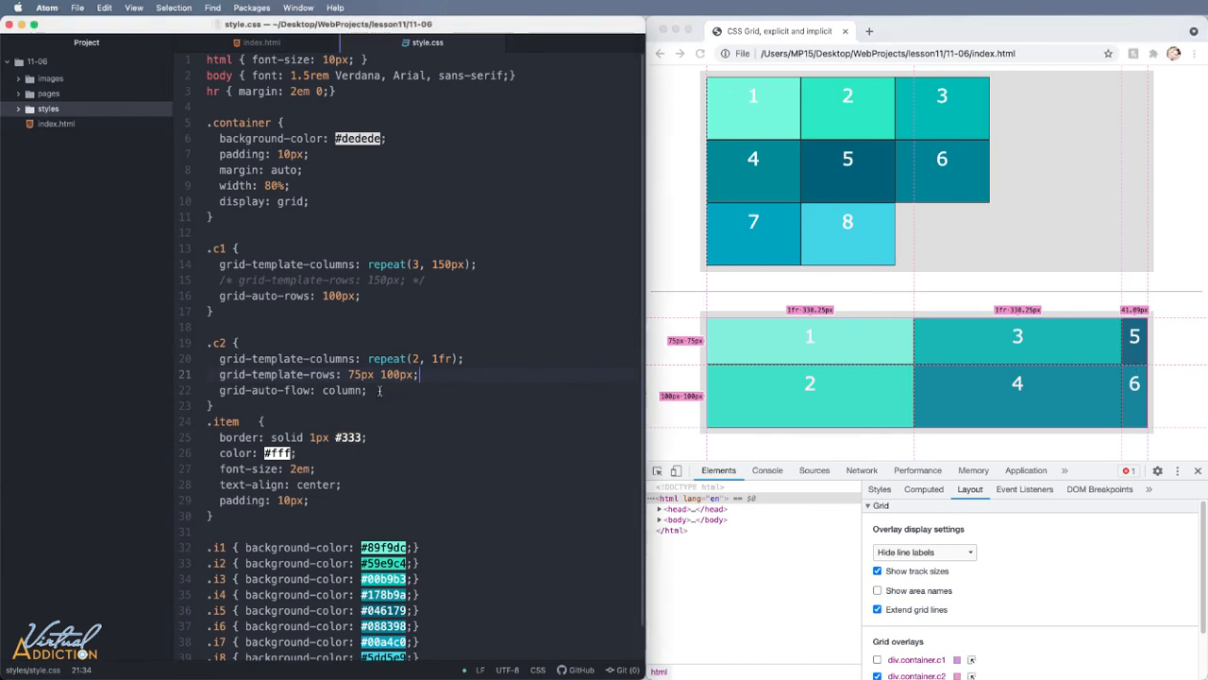
key("Return")
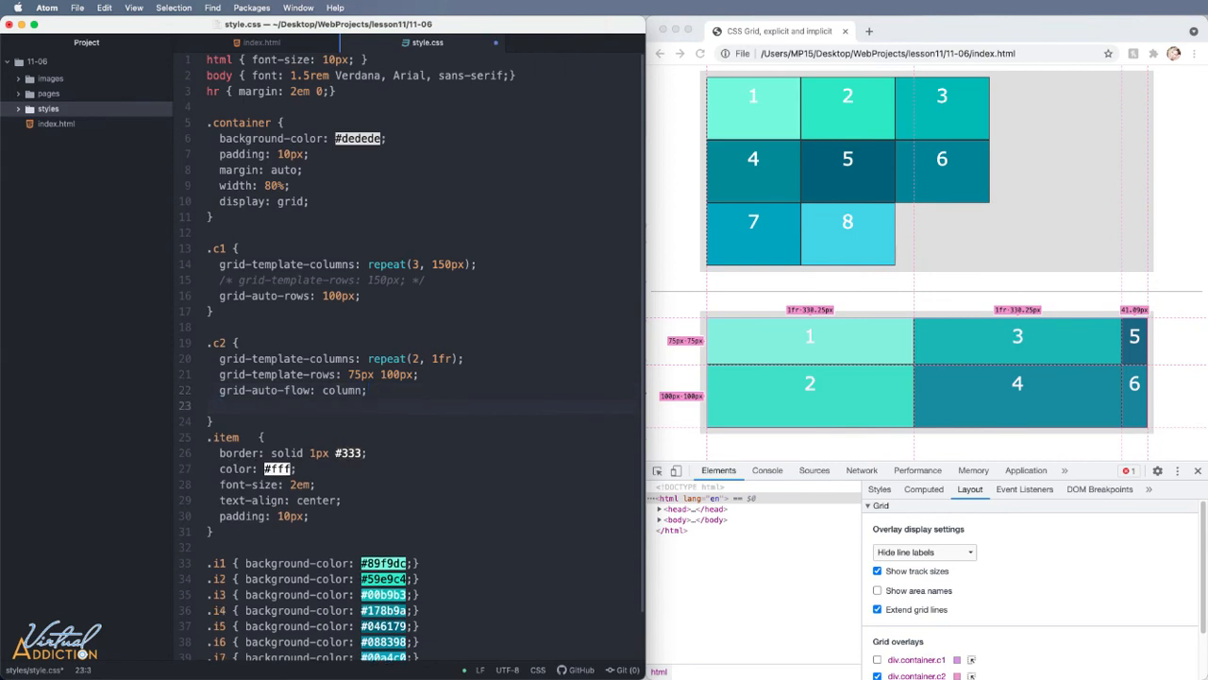
type("grid-auto-columns:")
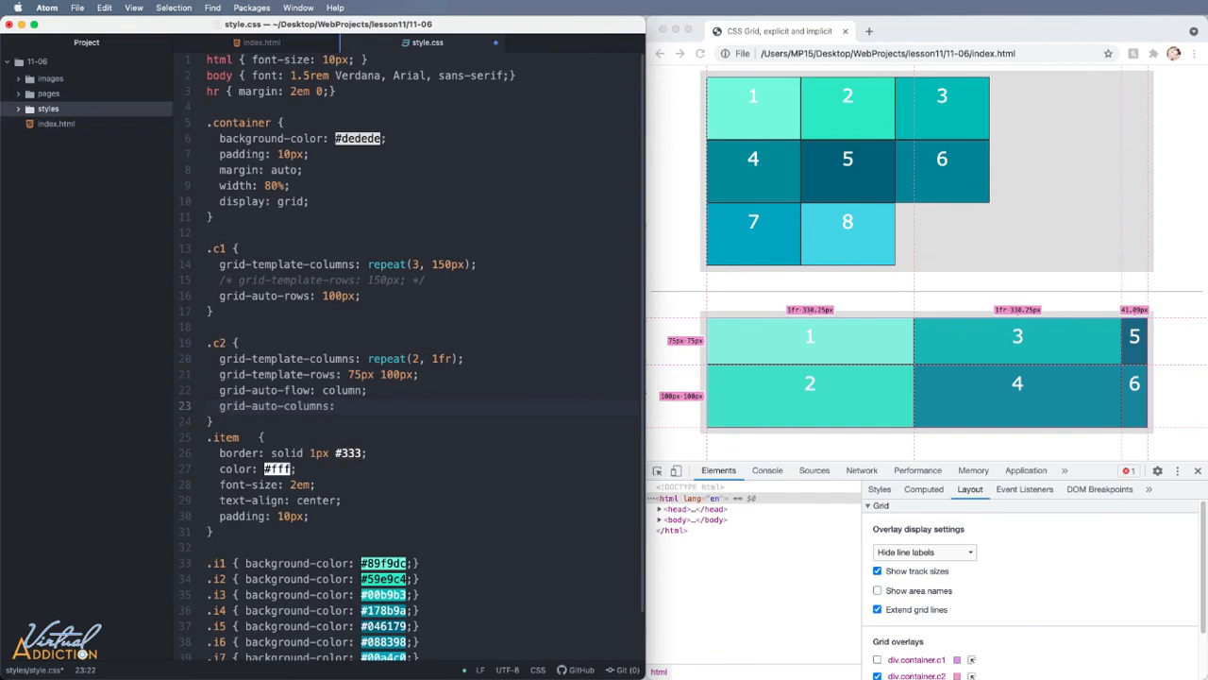
type("20%;")
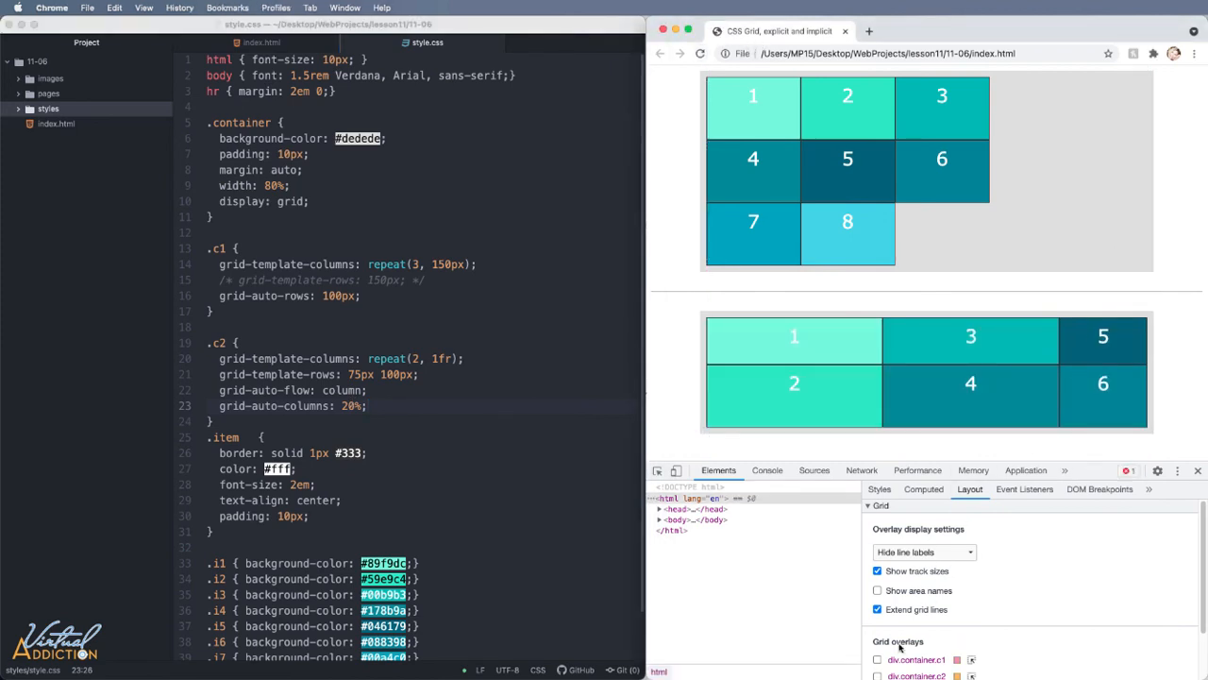
- Turn on the div.container.c2 grid overlay to read its column widths and 75px/100px rows
left_click(876, 615)
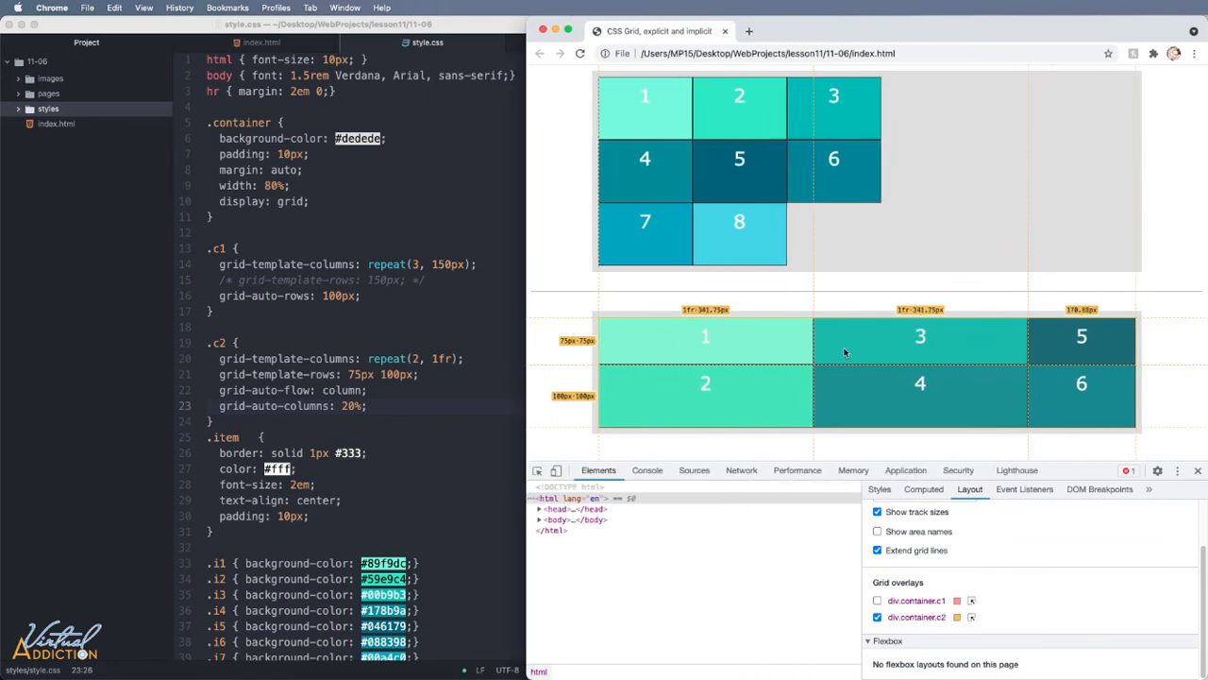
mouse_move(525, 370)
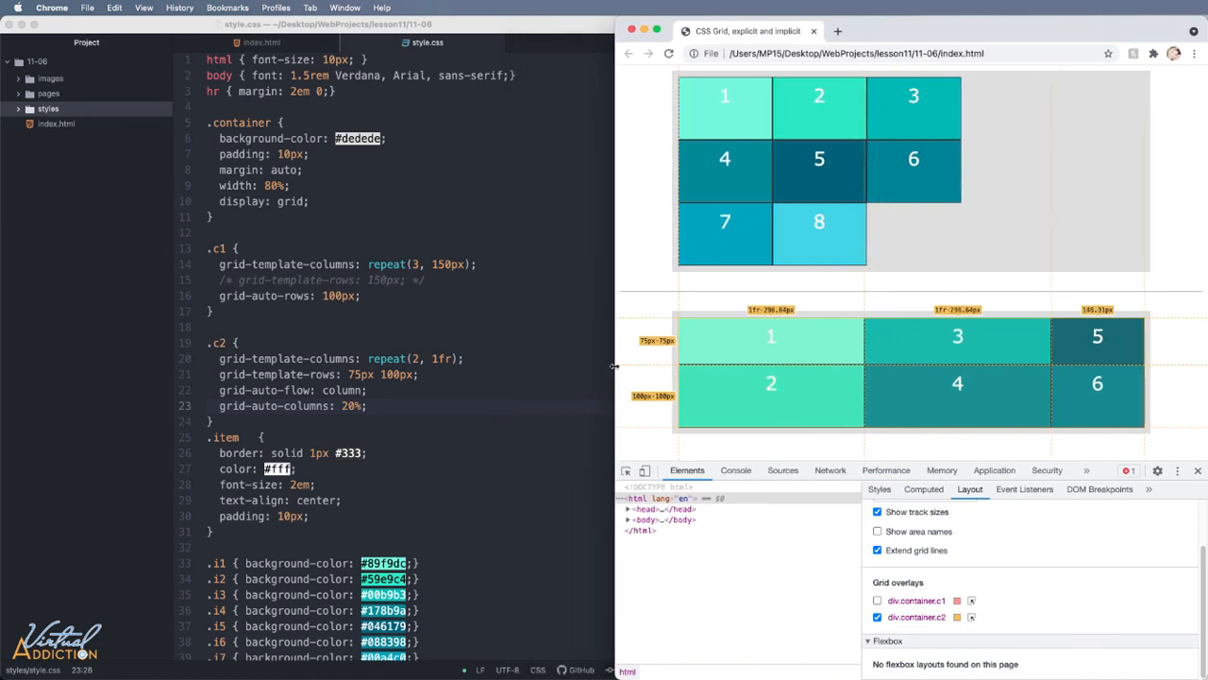
mouse_move(1034, 358)
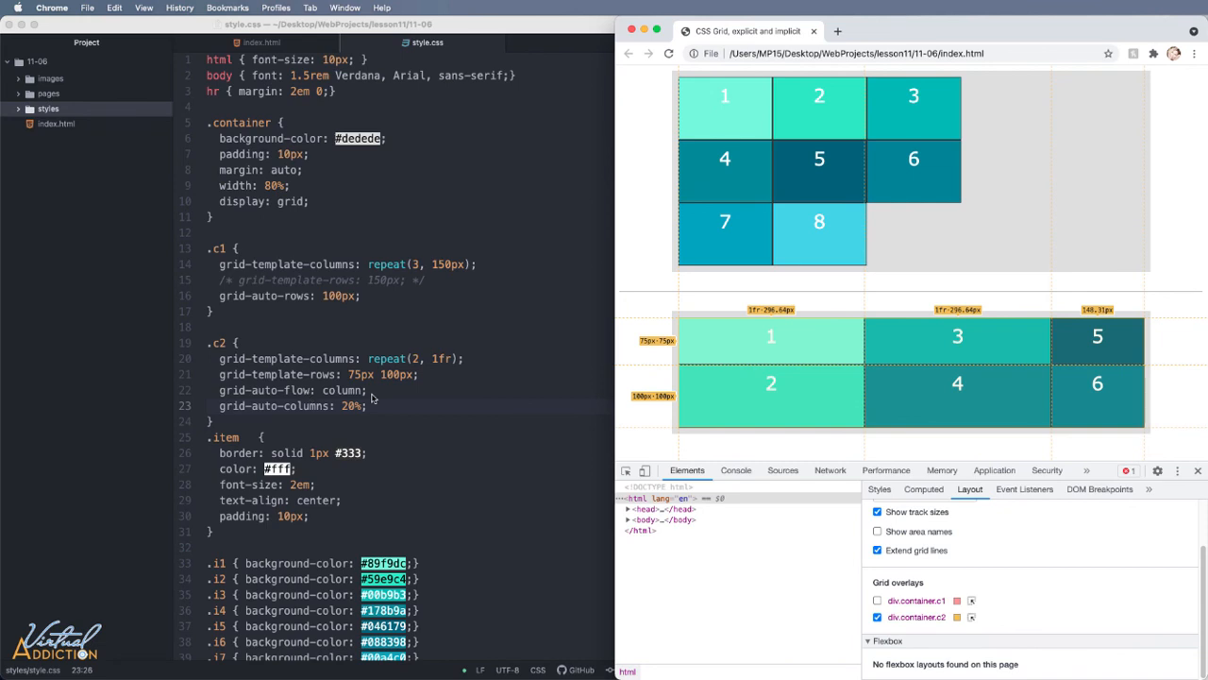
mouse_move(593, 401)
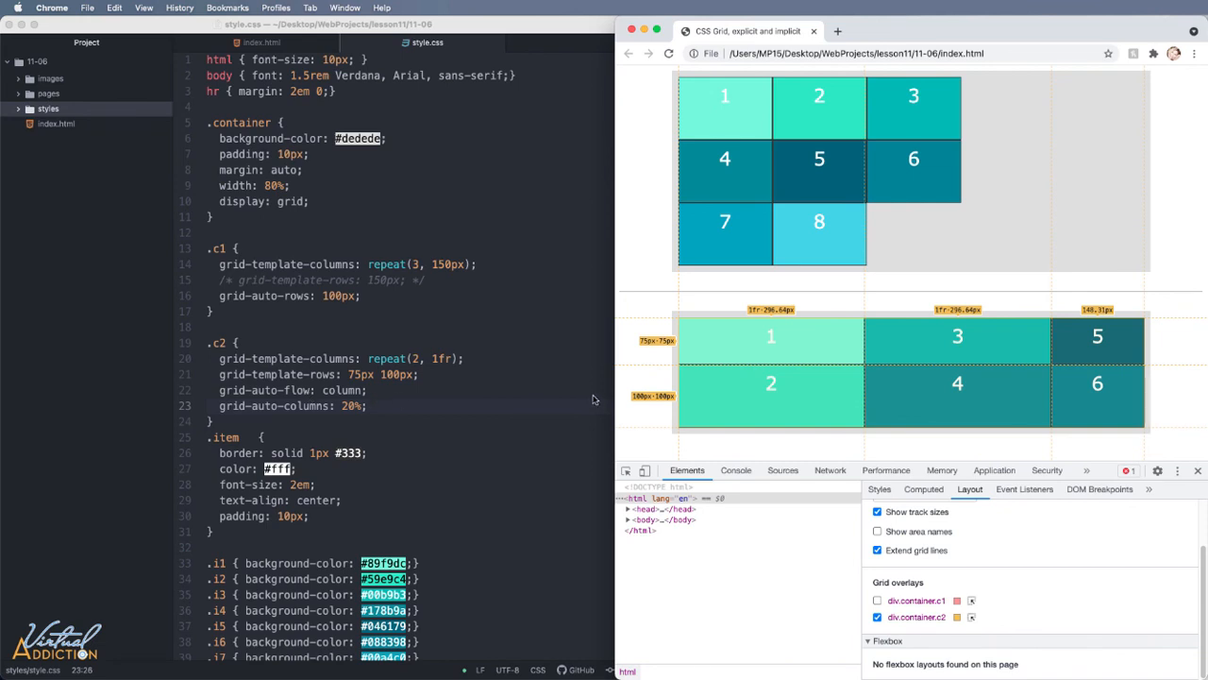
mouse_move(769, 366)
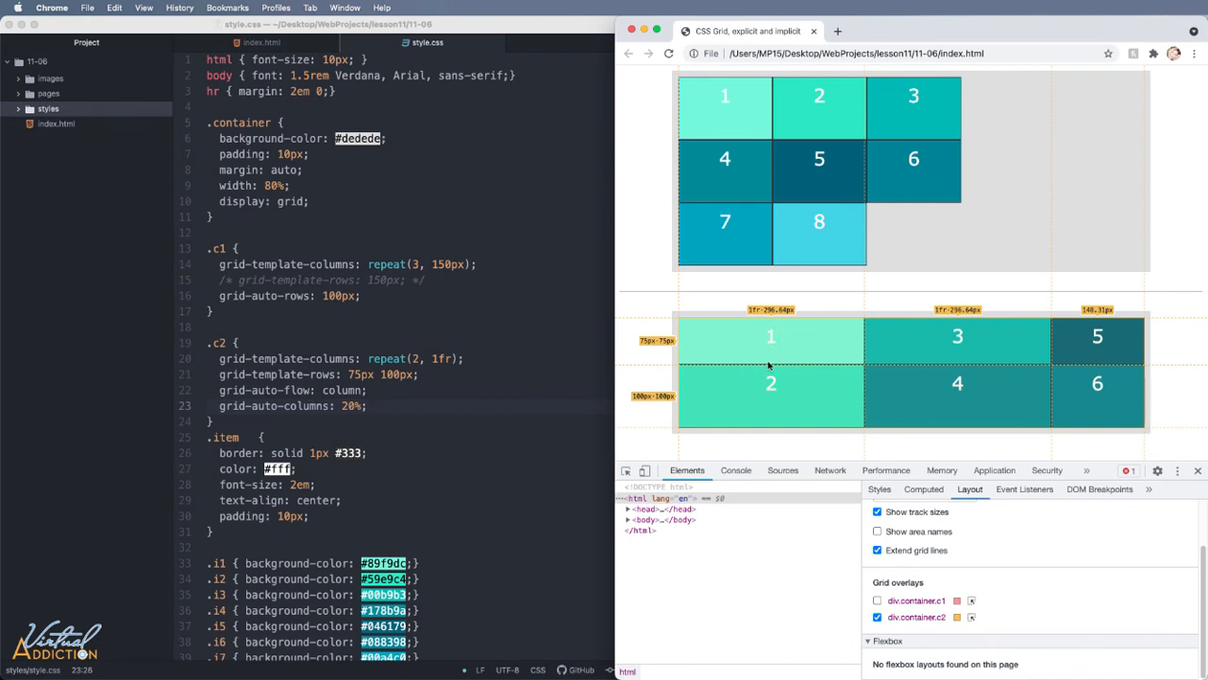
mouse_move(761, 374)
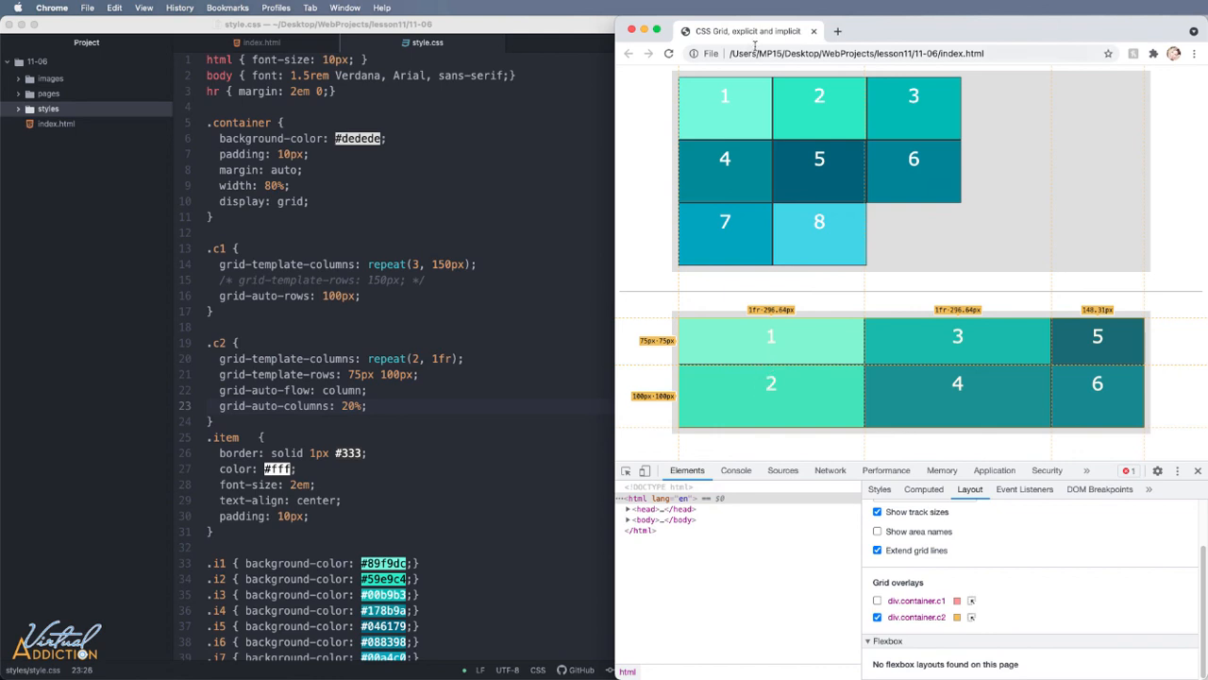
mouse_move(753, 121)
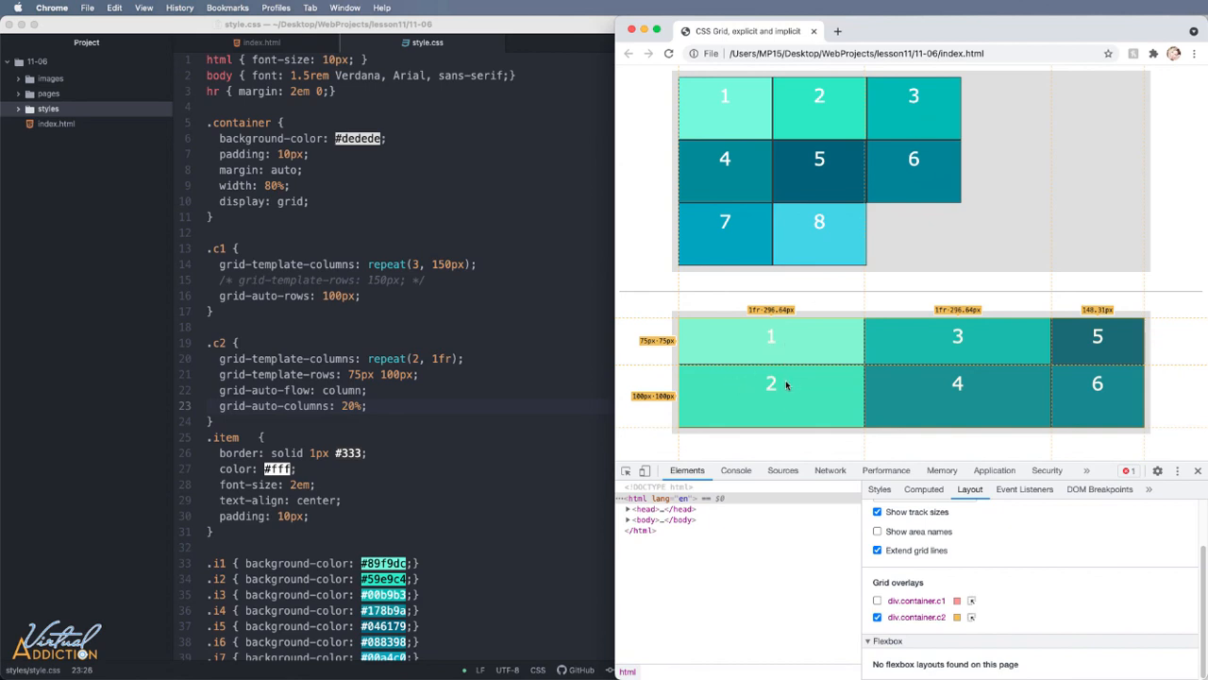
mouse_move(938, 390)
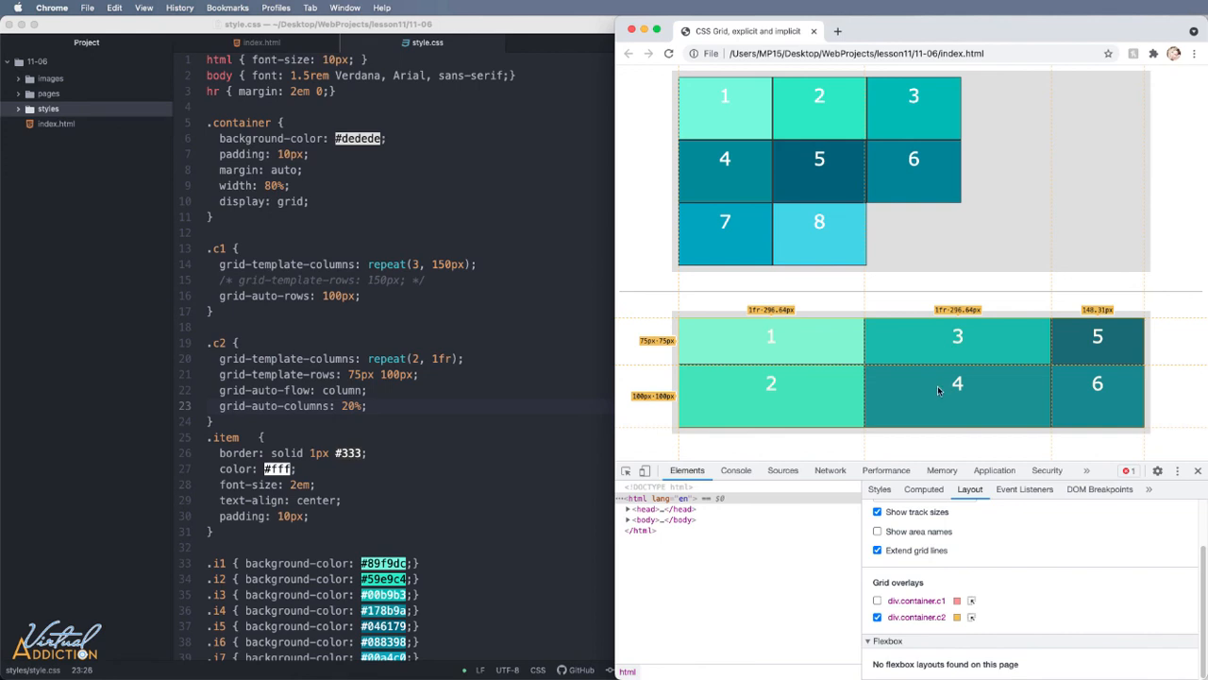
mouse_move(1002, 328)
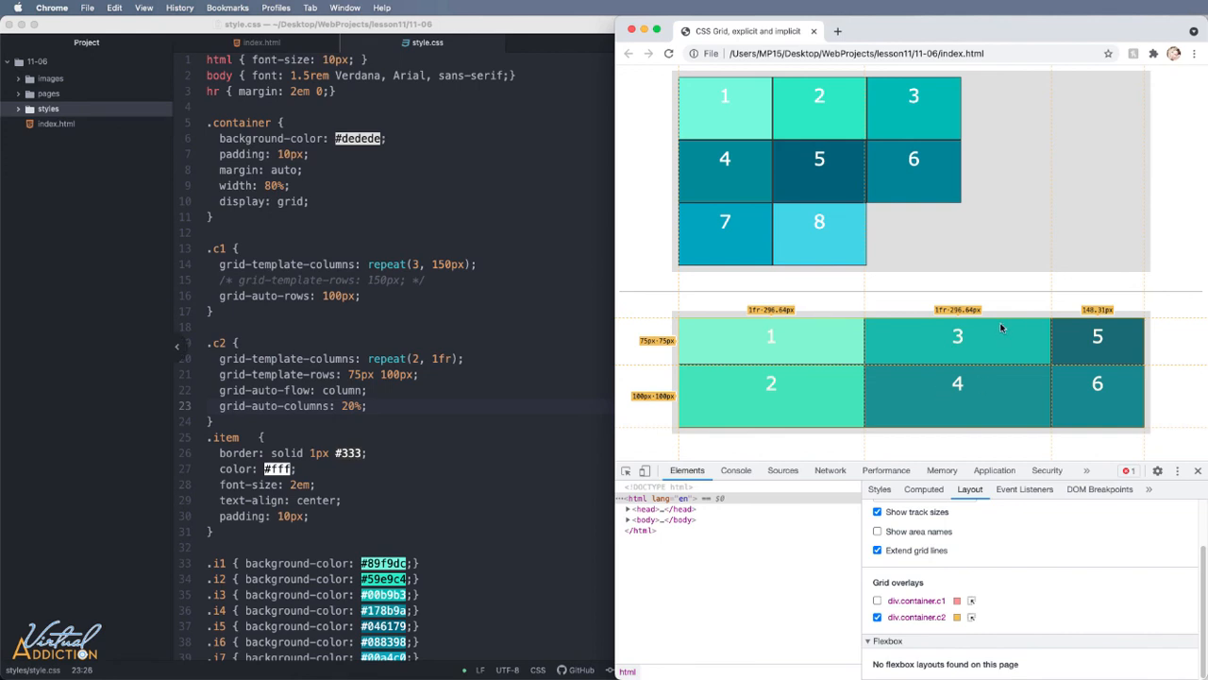